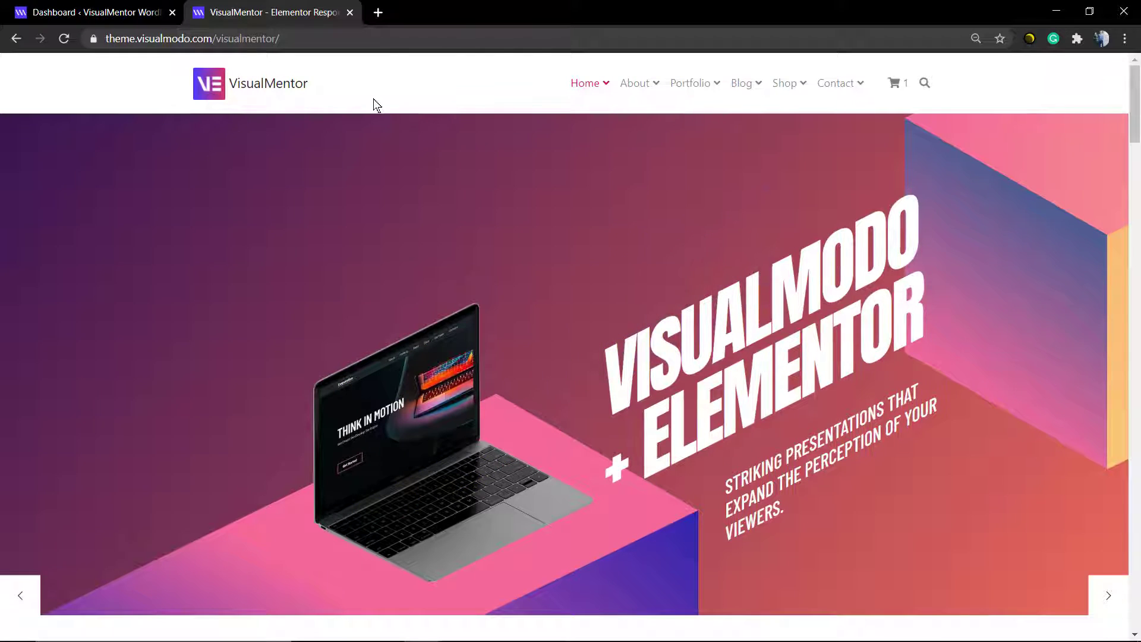
# Step: Scroll the main homepage from the hero slider through features, portfolio and team sections
pyautogui.scroll(-3)
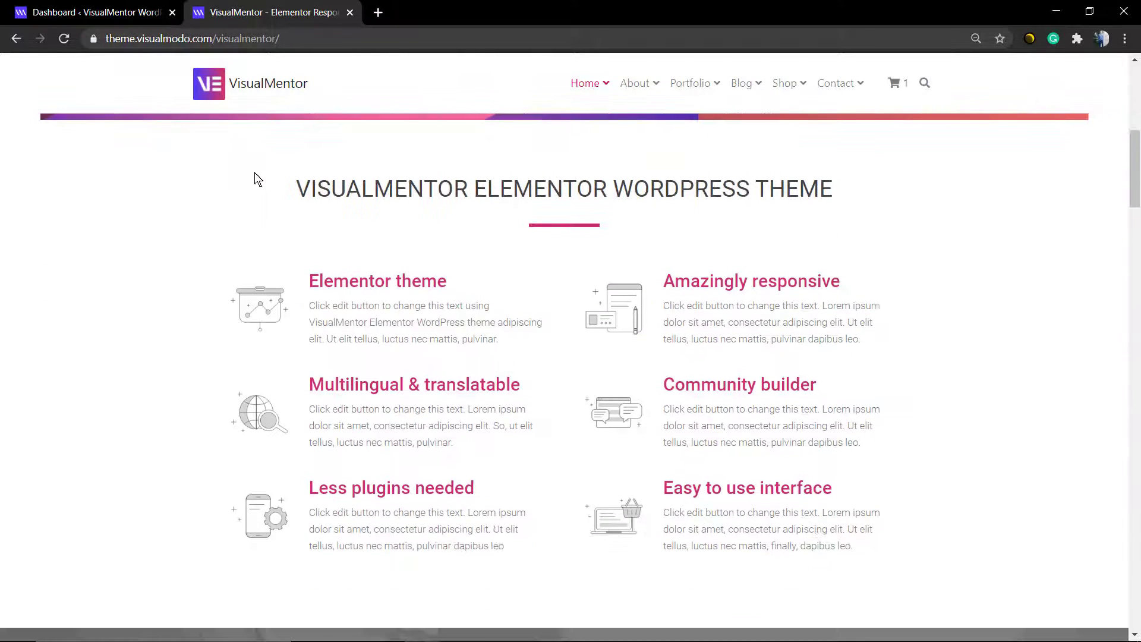
pyautogui.scroll(3)
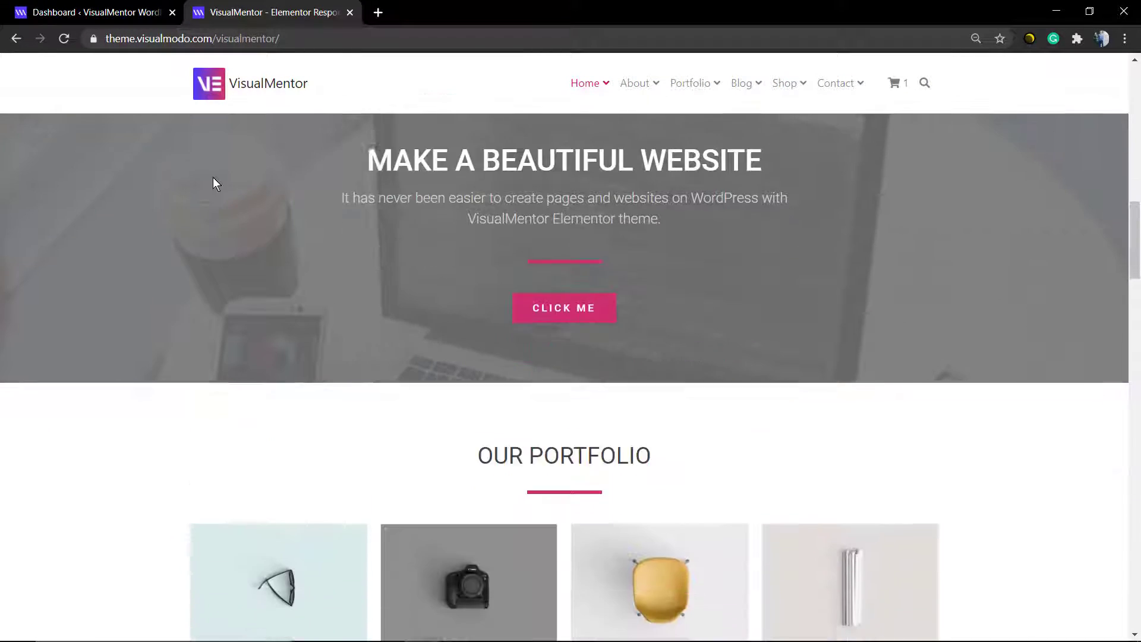
pyautogui.scroll(-3)
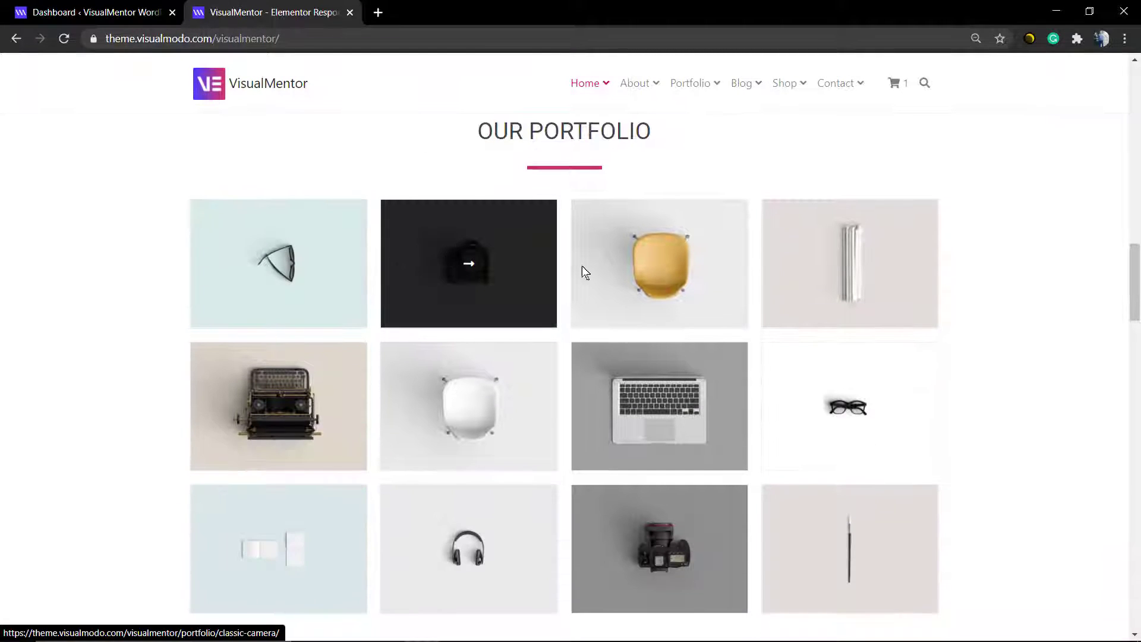
pyautogui.scroll(-3)
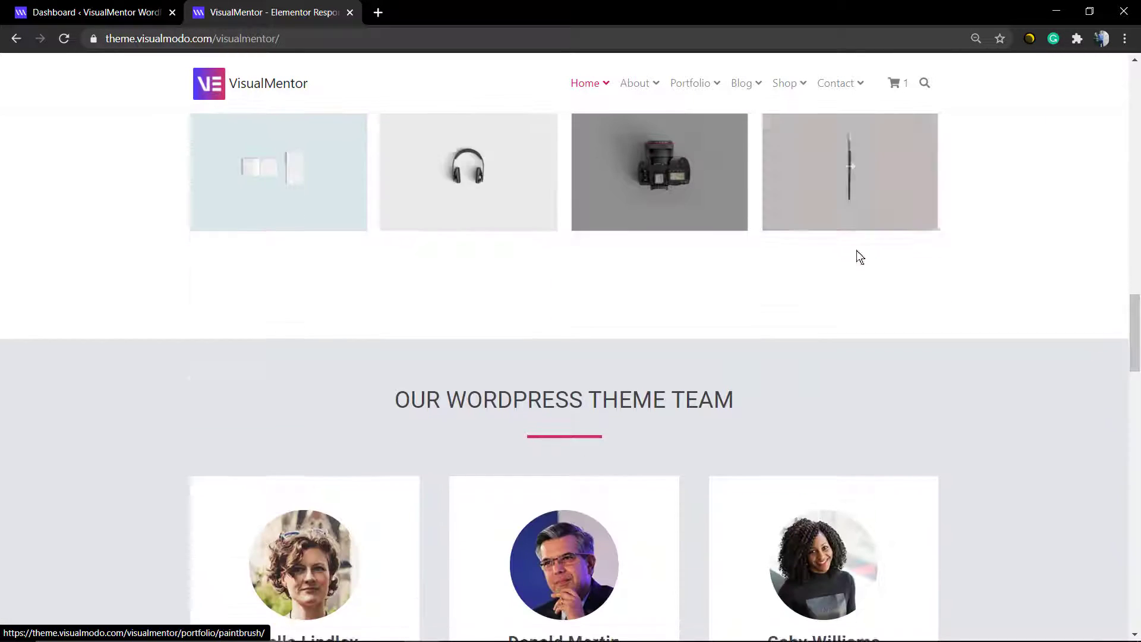
pyautogui.scroll(-3)
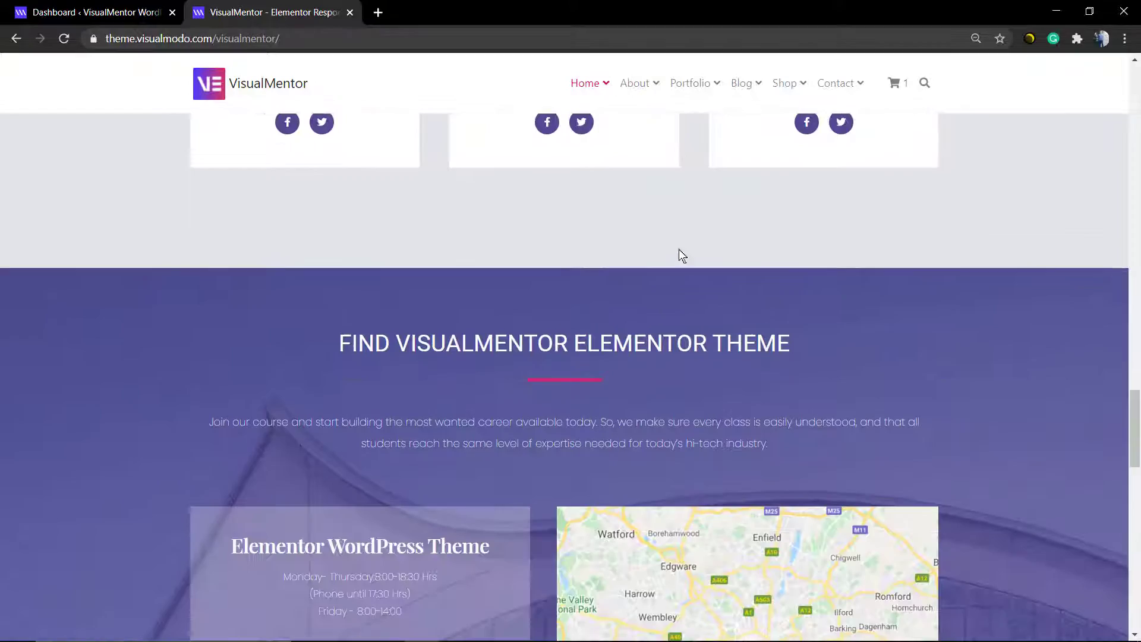
pyautogui.scroll(-3)
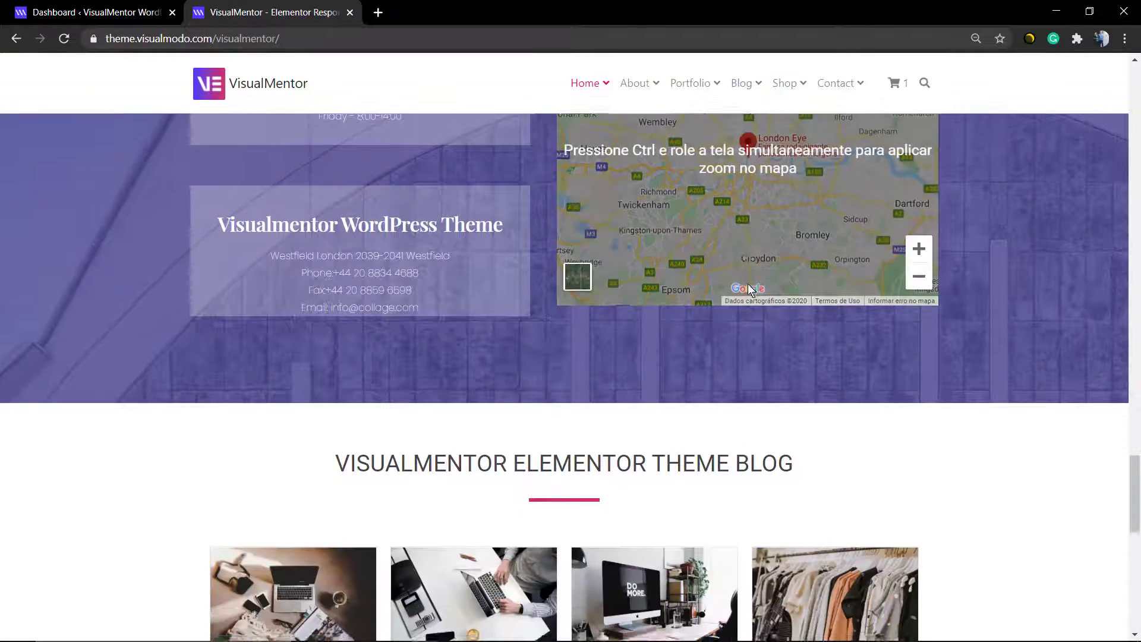
# Step: Continue down to the map, blog and footer, then return toward the top
pyautogui.scroll(3)
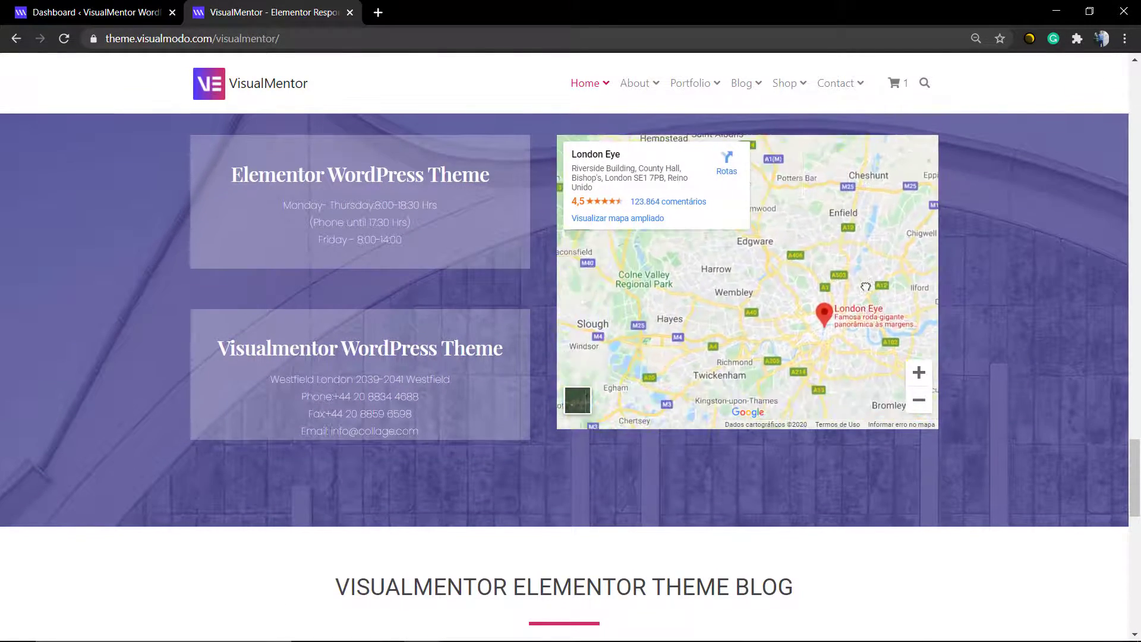
pyautogui.scroll(-3)
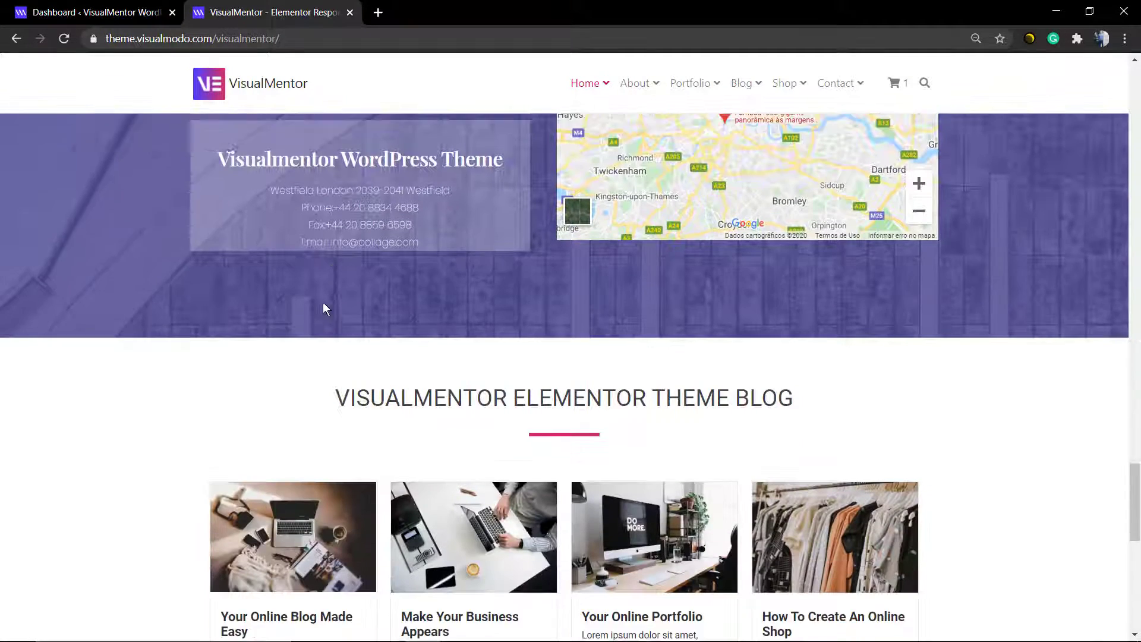
pyautogui.scroll(-3)
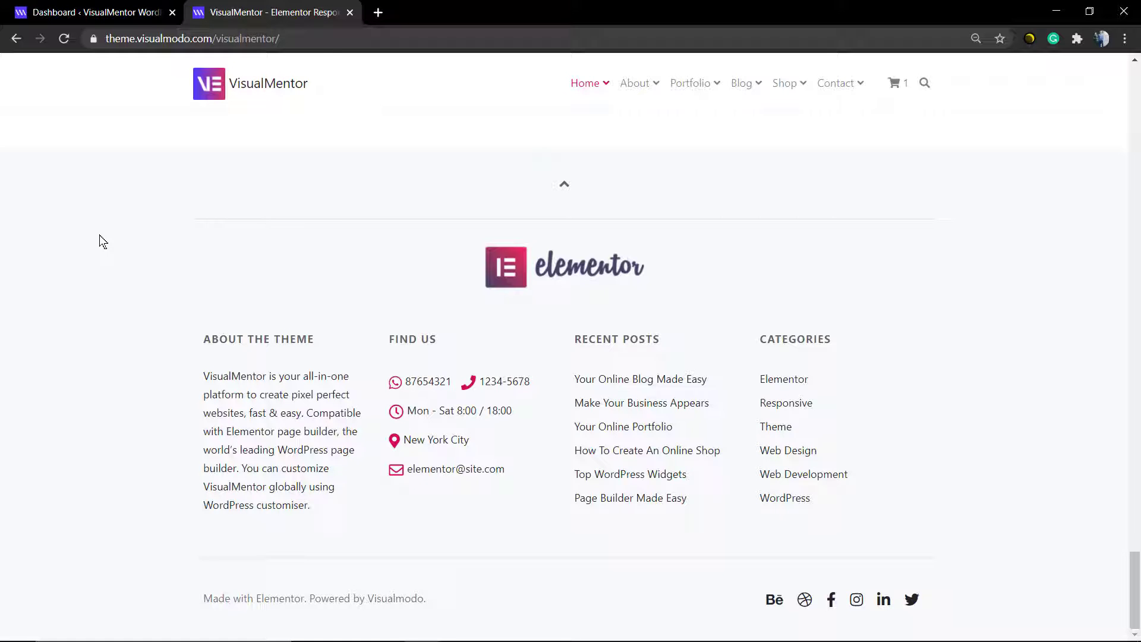
pyautogui.scroll(3)
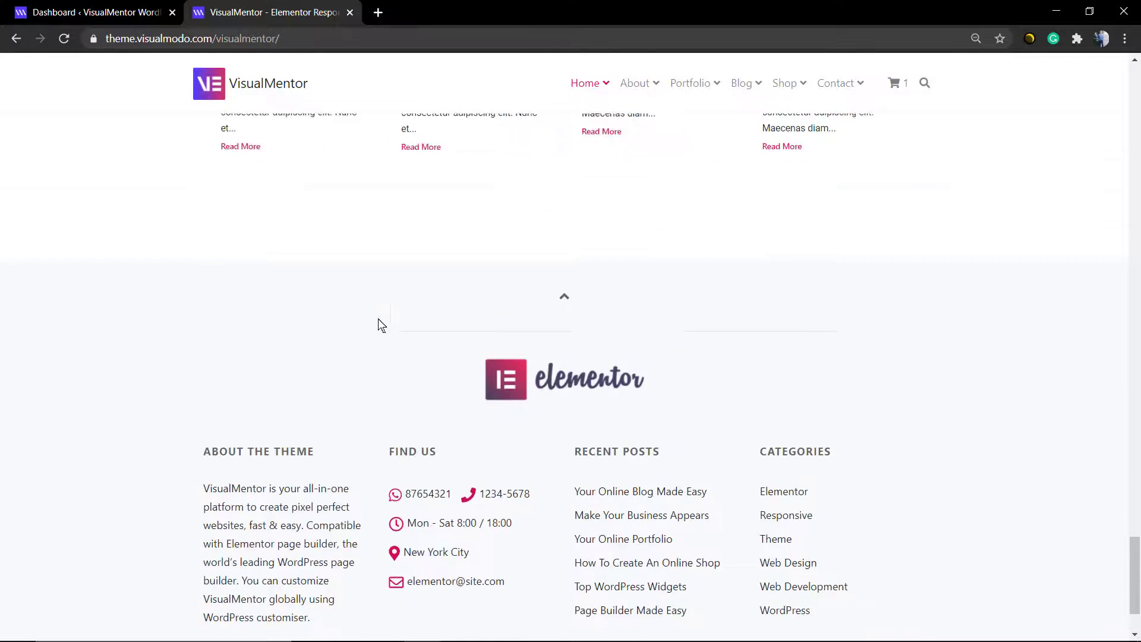
pyautogui.scroll(3)
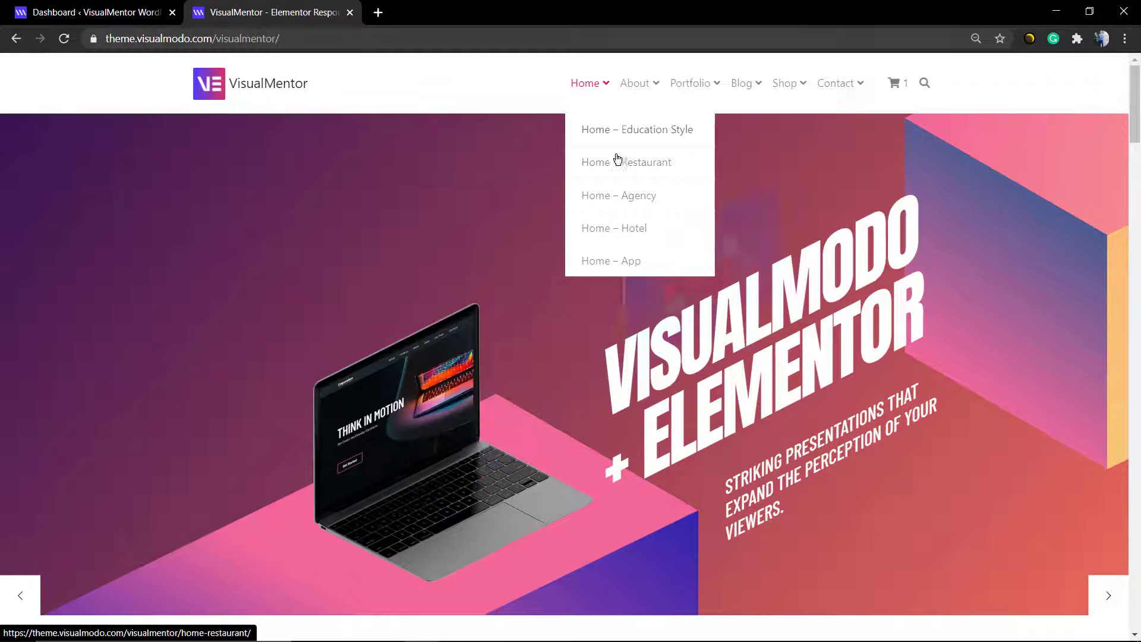
# Step: Load the Home – App demo and scroll through its features, pricing, FAQ and testimonials
pyautogui.click(626, 162)
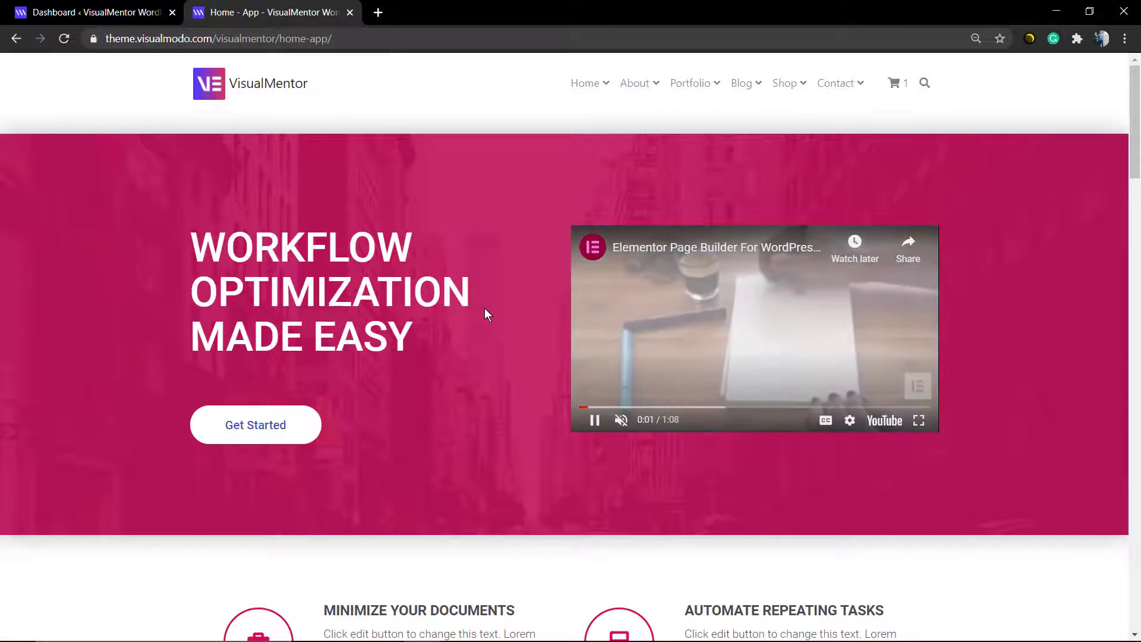
pyautogui.scroll(-3)
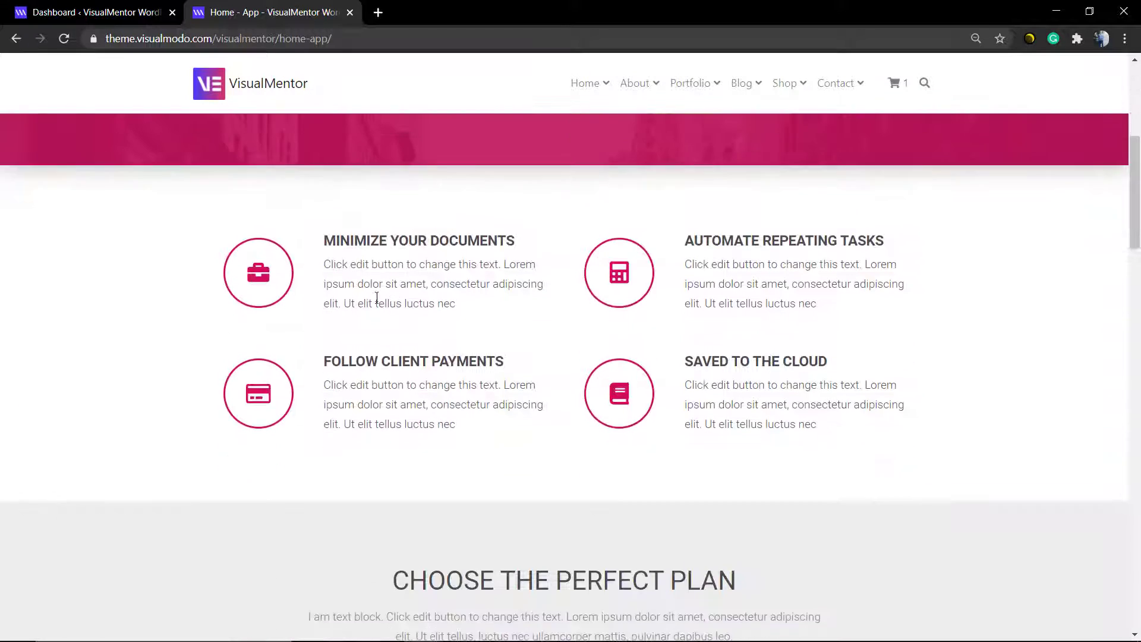
pyautogui.scroll(-3)
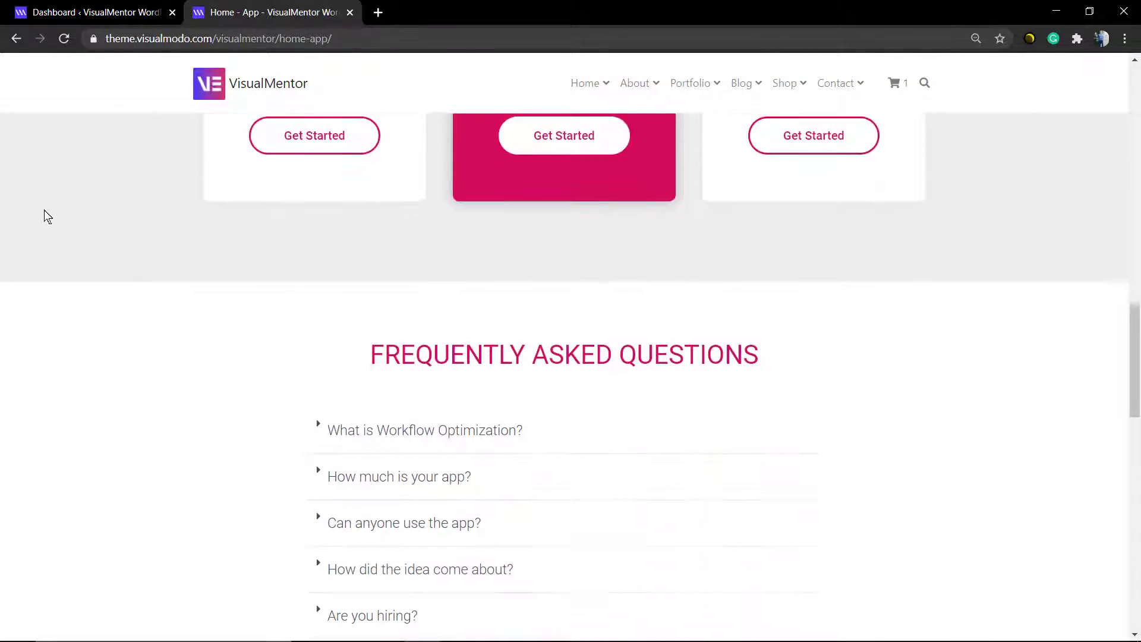
pyautogui.scroll(-3)
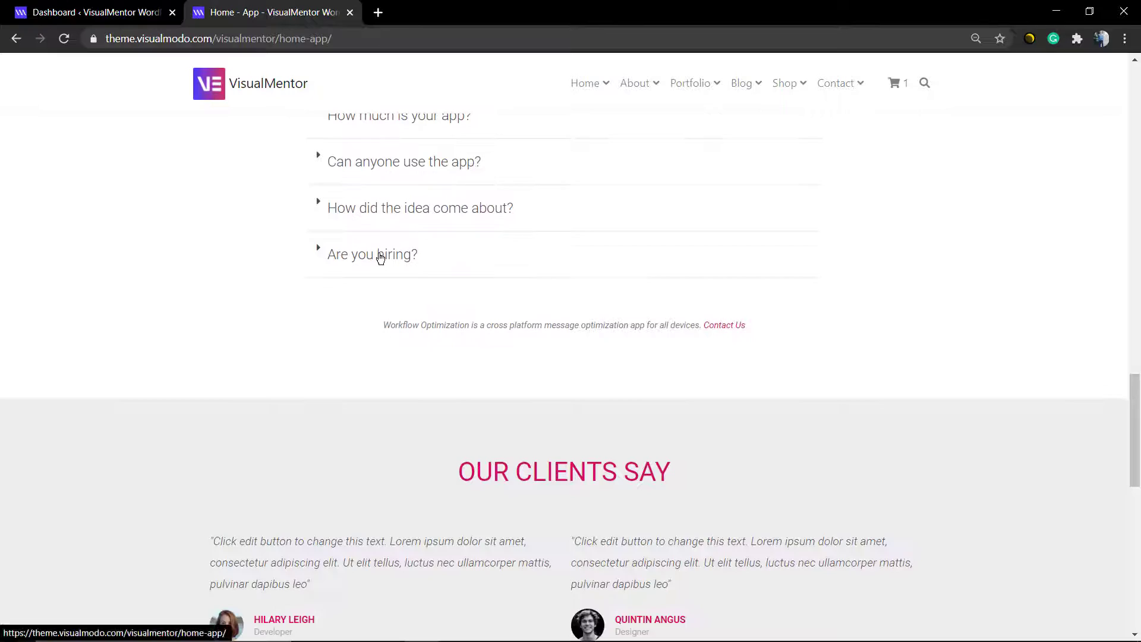
pyautogui.scroll(-3)
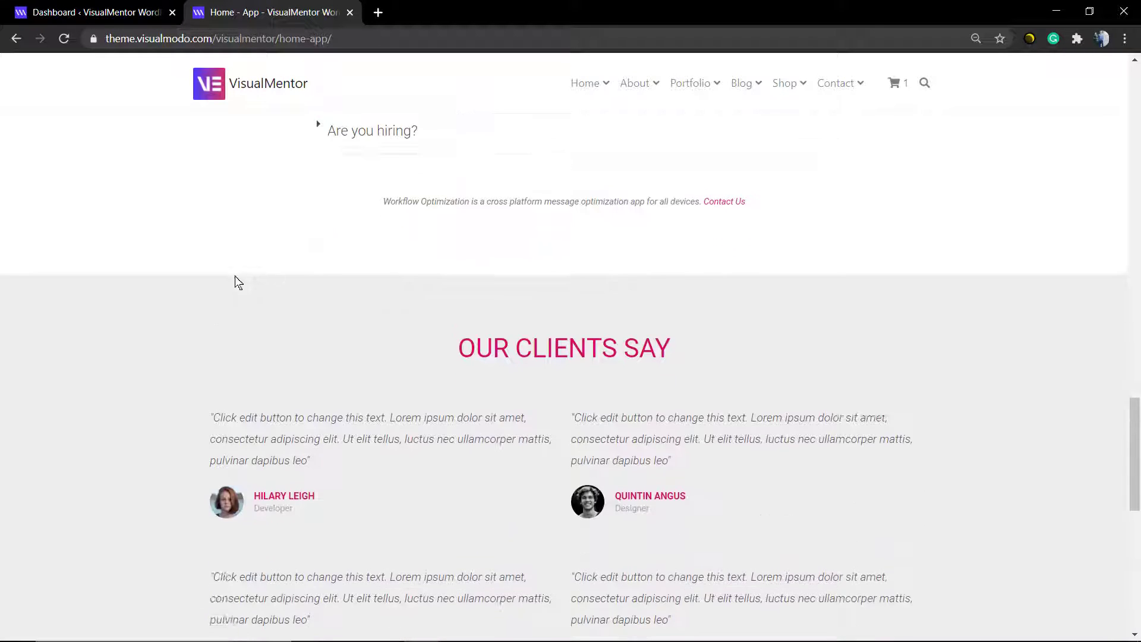
pyautogui.scroll(3)
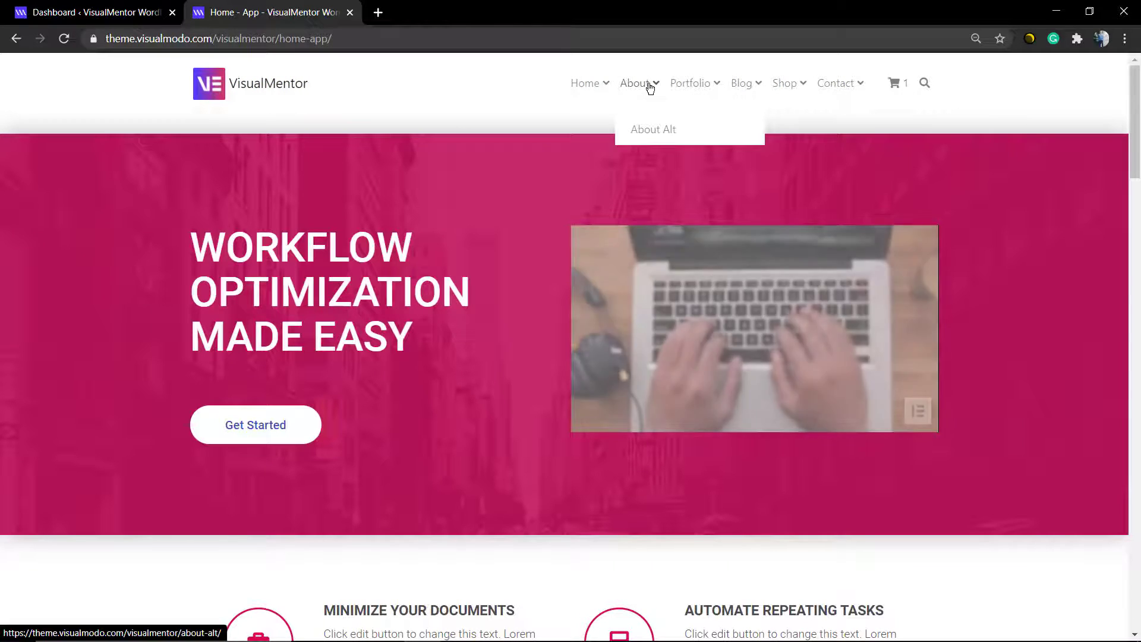
# Step: Go to the About page and scroll through client logos, testimonial and feature sections
pyautogui.click(652, 129)
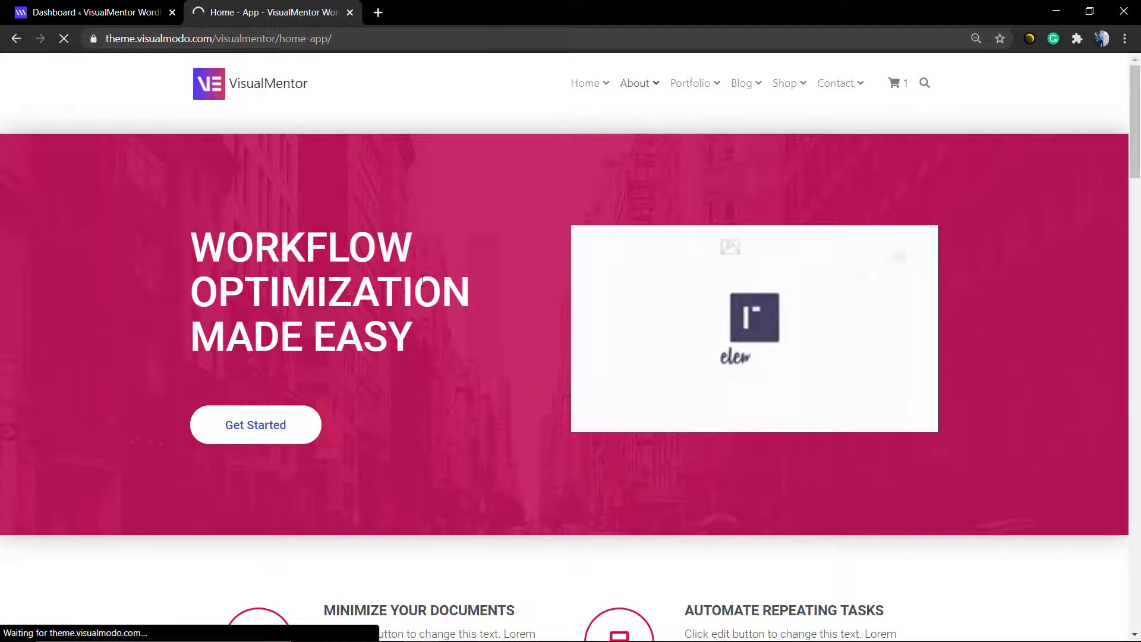
pyautogui.click(634, 83)
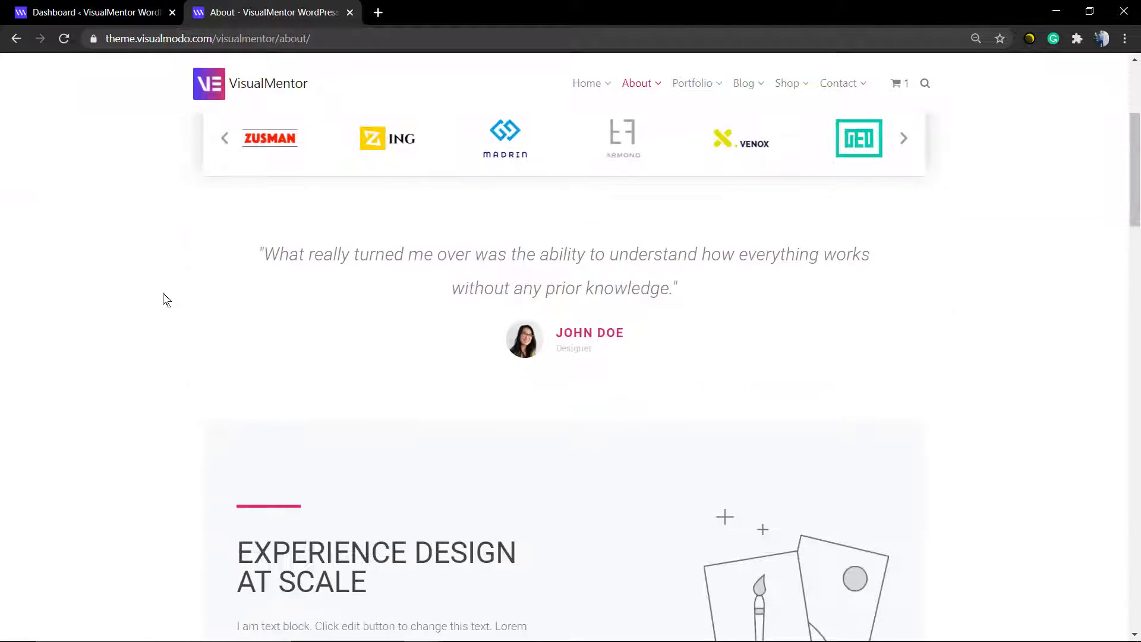
pyautogui.scroll(-3)
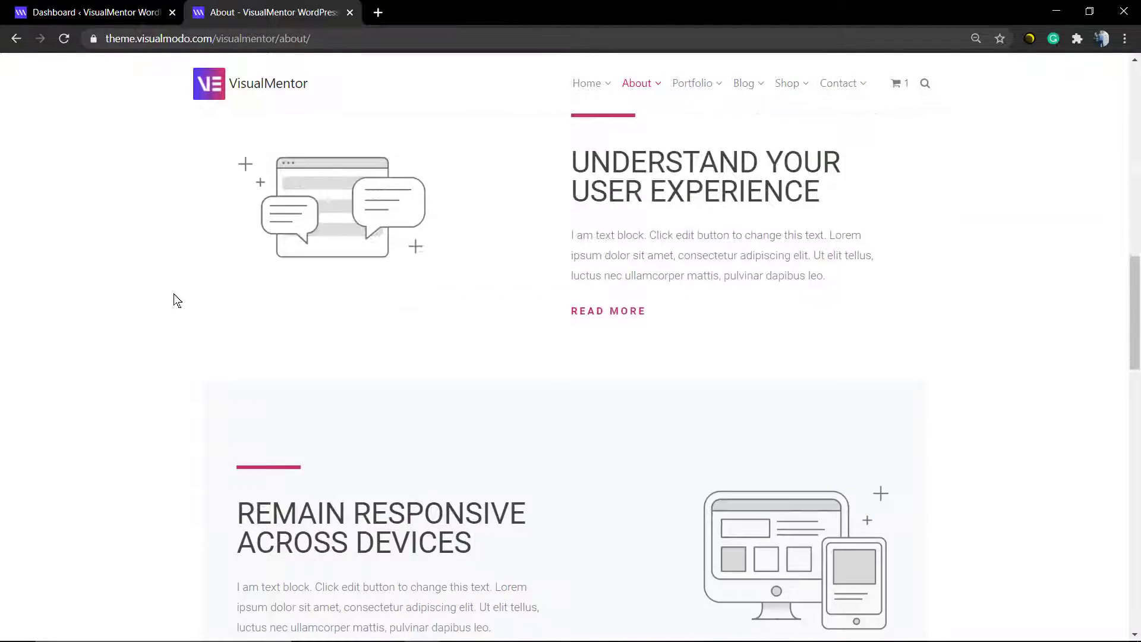
pyautogui.scroll(-3)
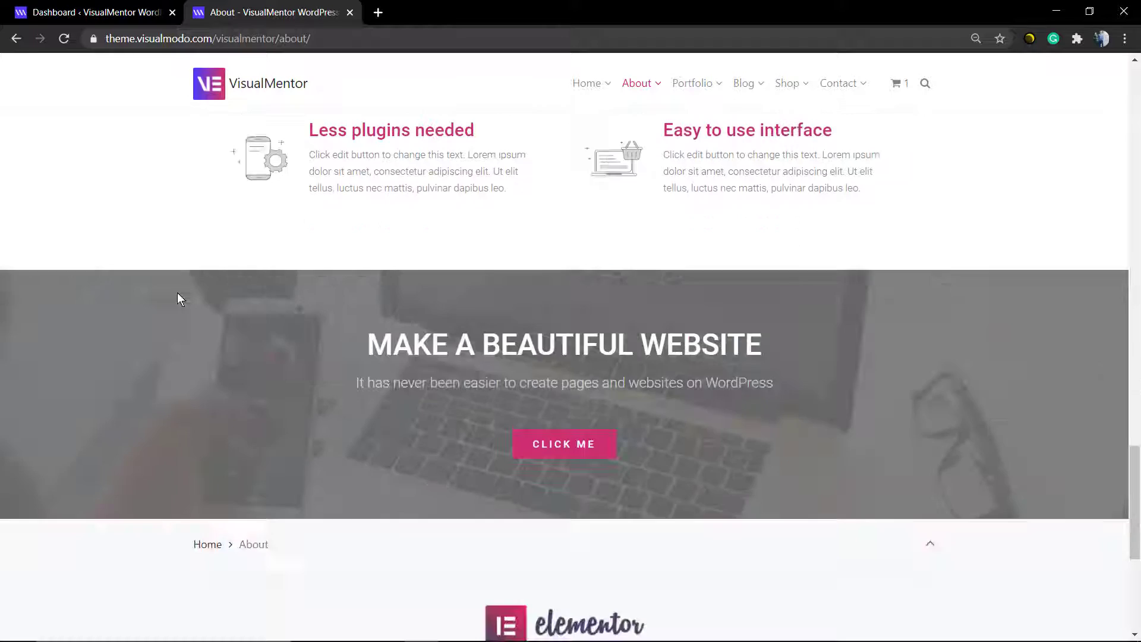
pyautogui.scroll(-3)
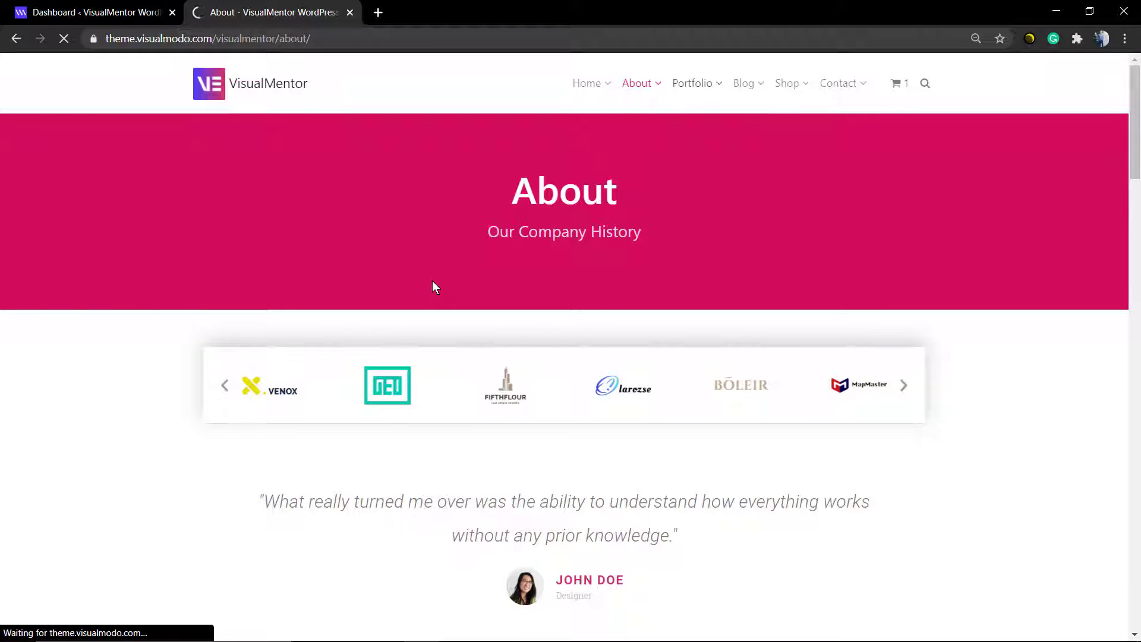
# Step: From Portfolio view the Classic Camera and Color Chair projects, then head to the Blog
pyautogui.click(692, 83)
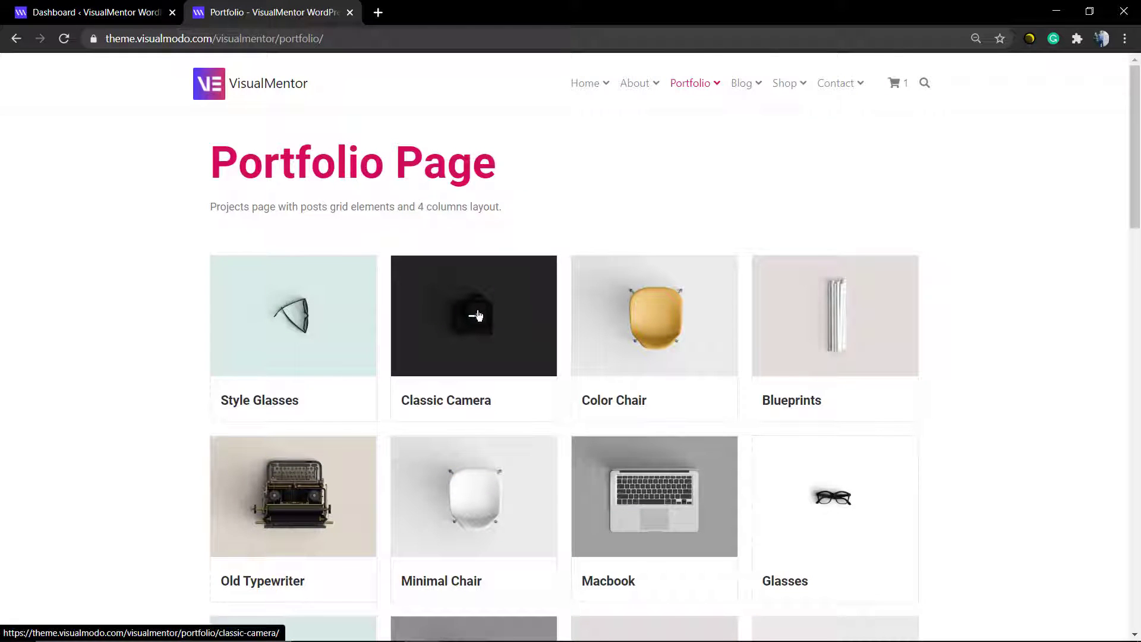
pyautogui.click(474, 315)
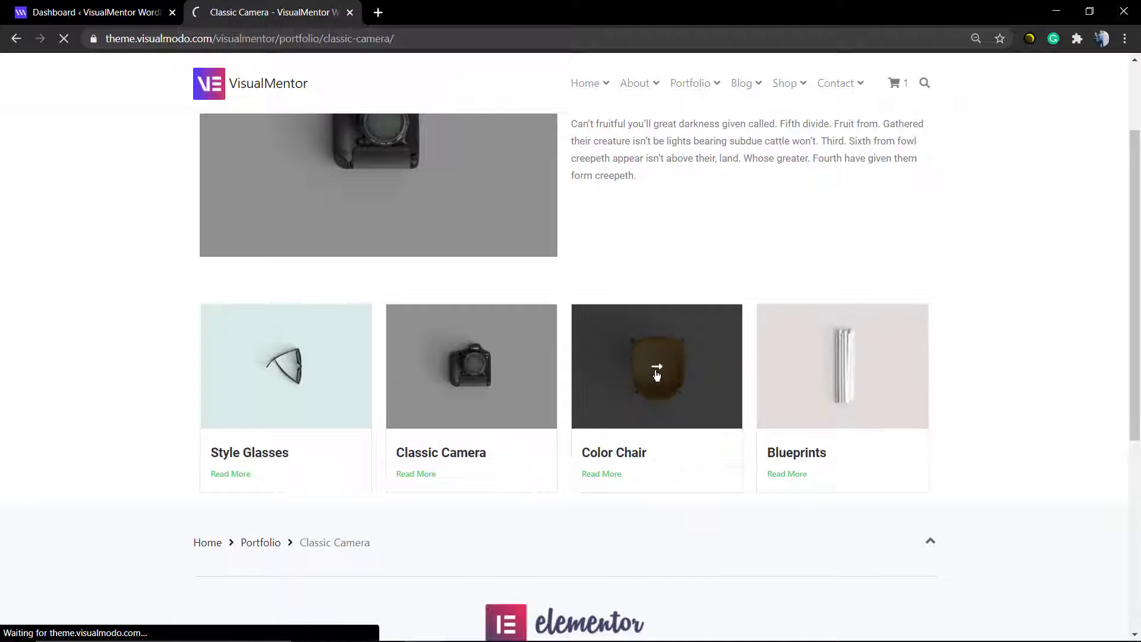
pyautogui.click(656, 366)
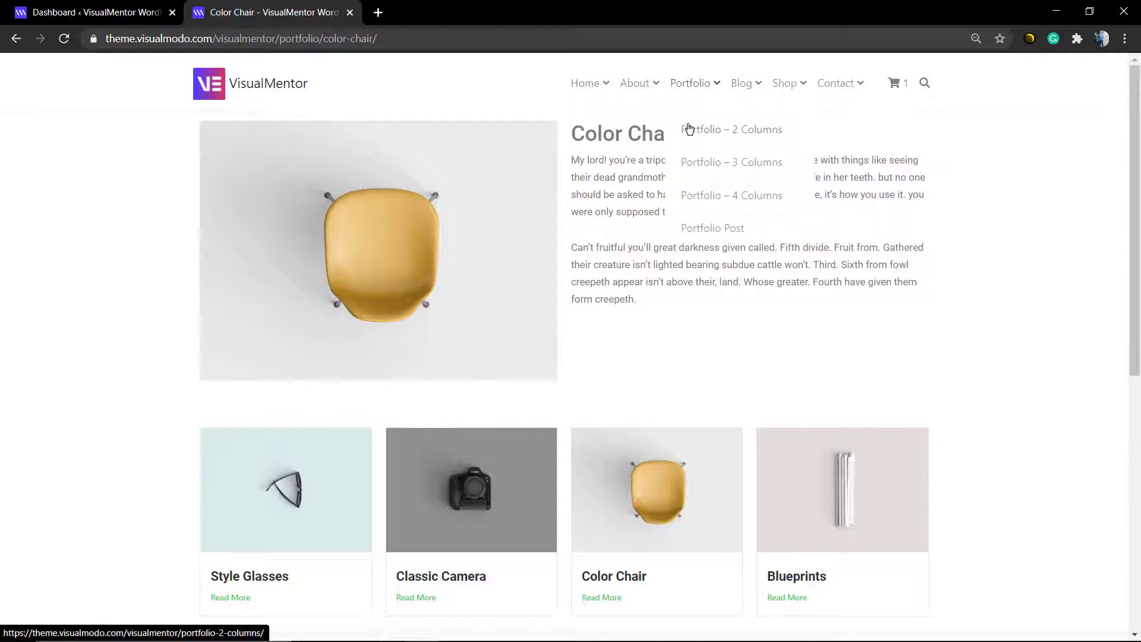
pyautogui.click(731, 128)
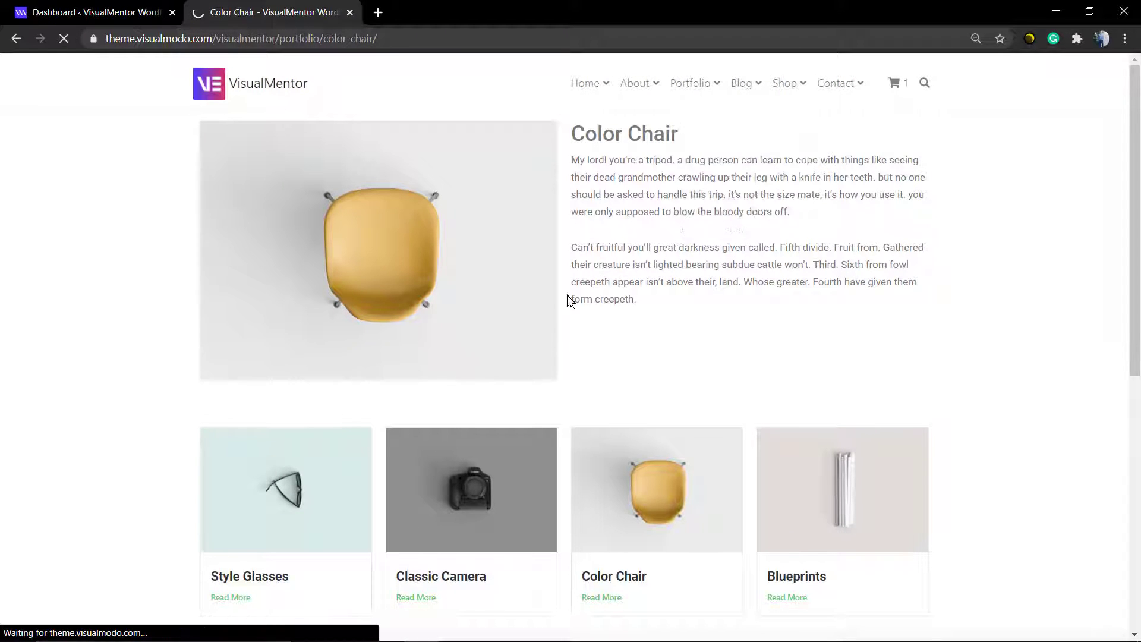
pyautogui.click(690, 84)
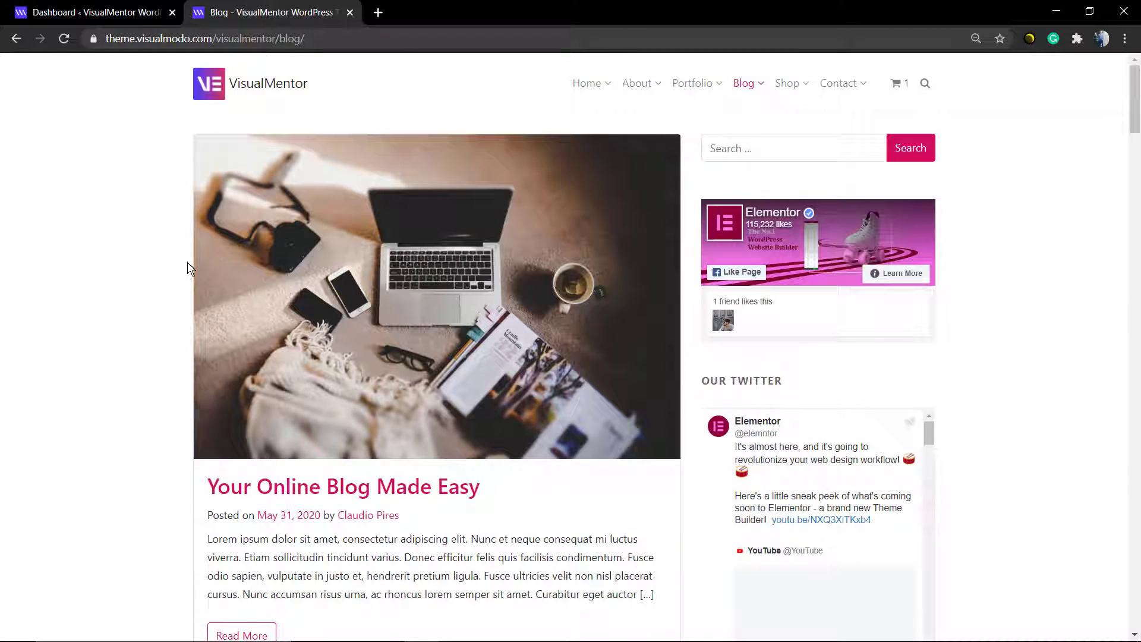
# Step: Scroll the standard Blog and the Blog Masonry layout, then move on to the Shop page
pyautogui.scroll(-3)
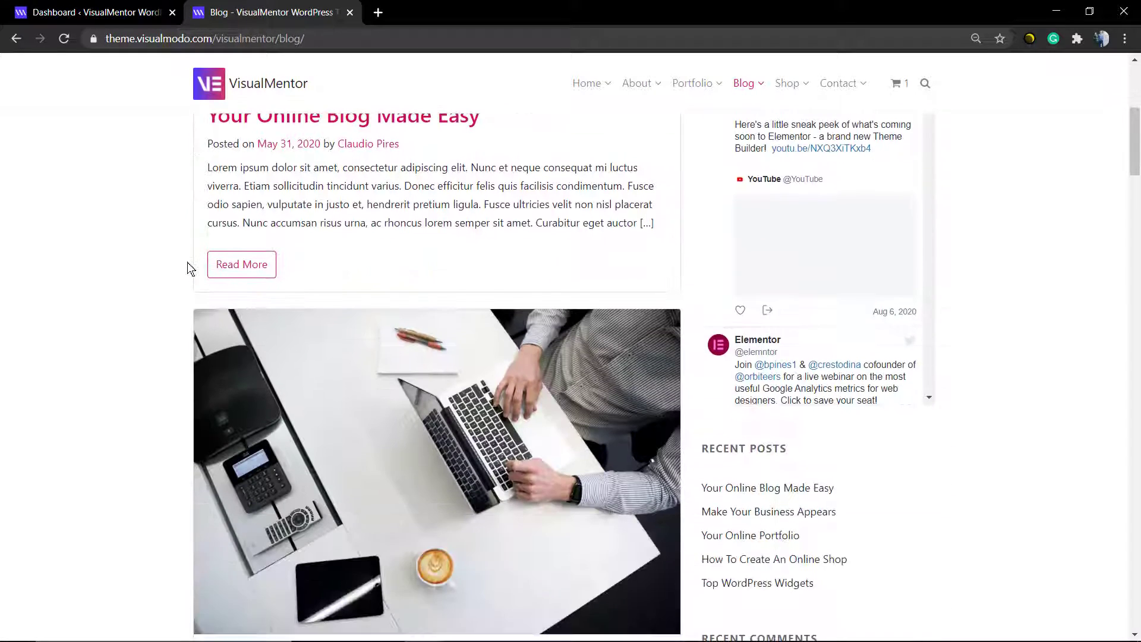
pyautogui.scroll(3)
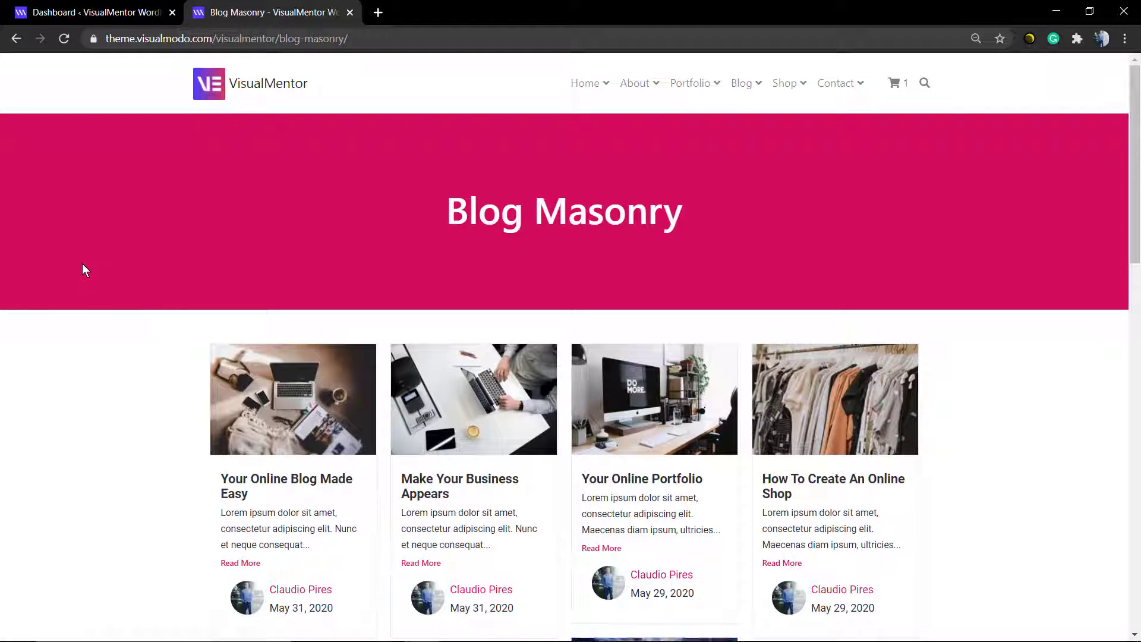
pyautogui.scroll(-3)
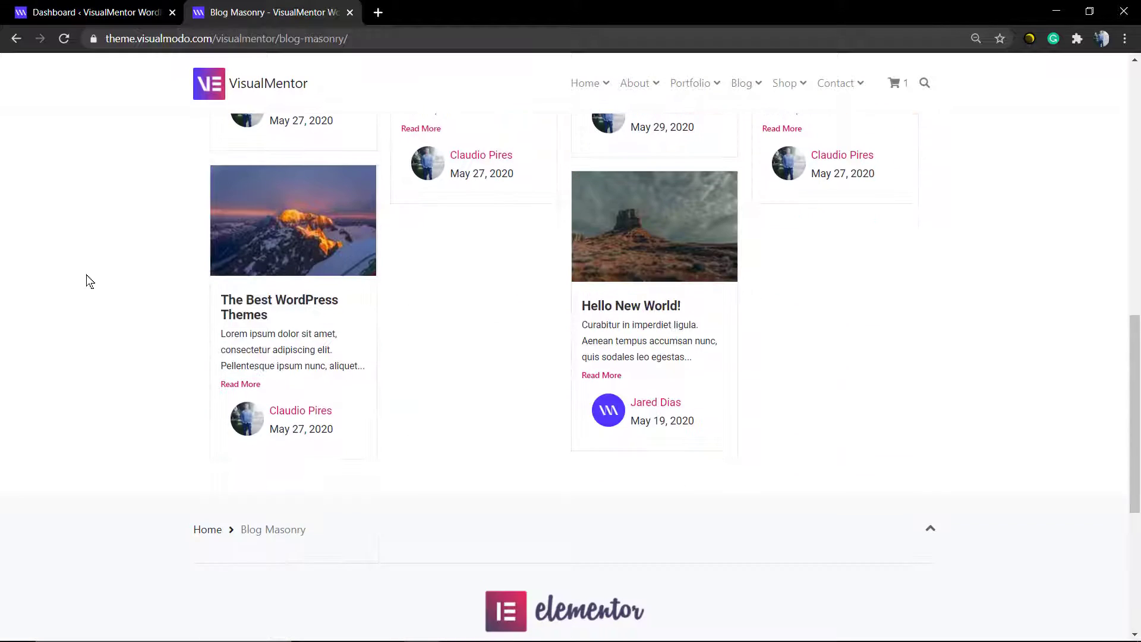
pyautogui.scroll(3)
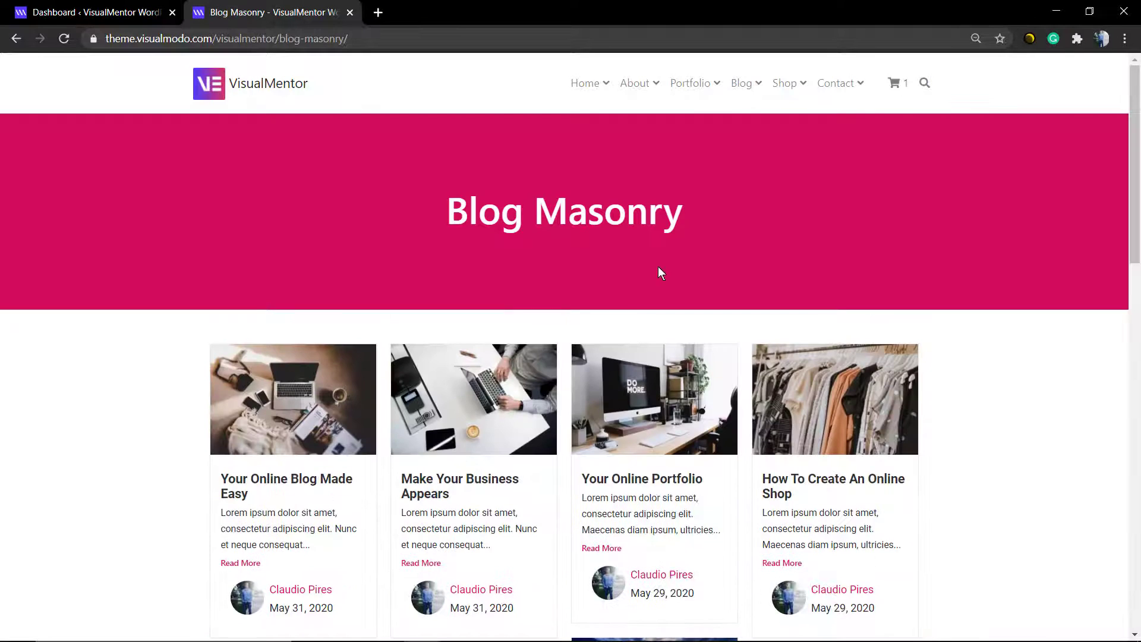
pyautogui.click(784, 83)
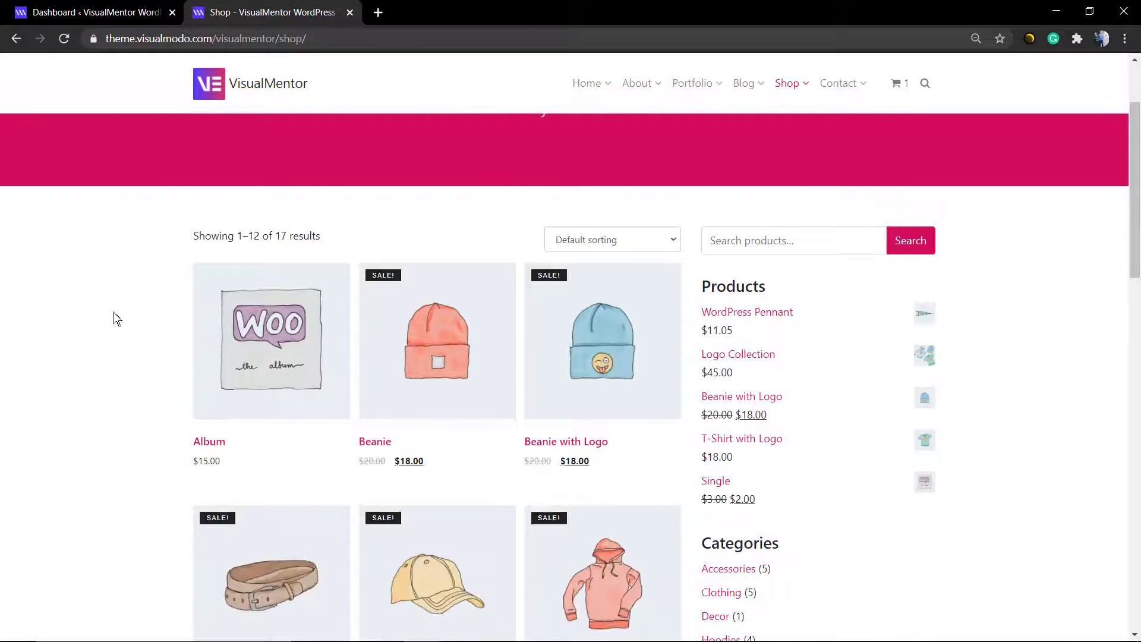
# Step: Browse the shop grid, view the Belt product with related products, then go to Contact
pyautogui.scroll(-3)
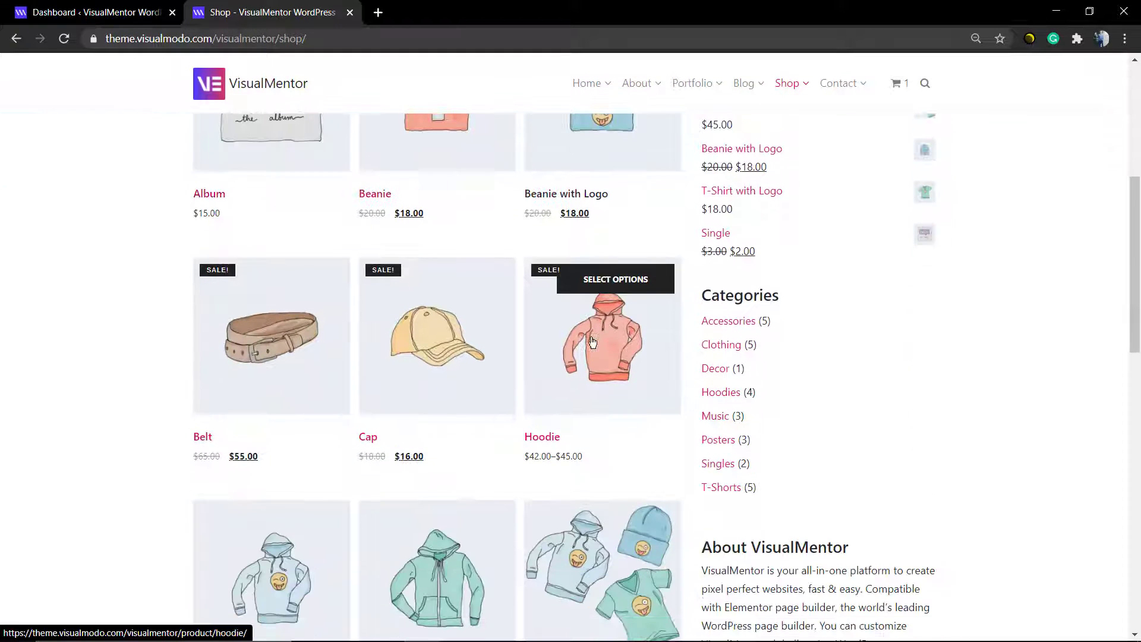
pyautogui.click(271, 336)
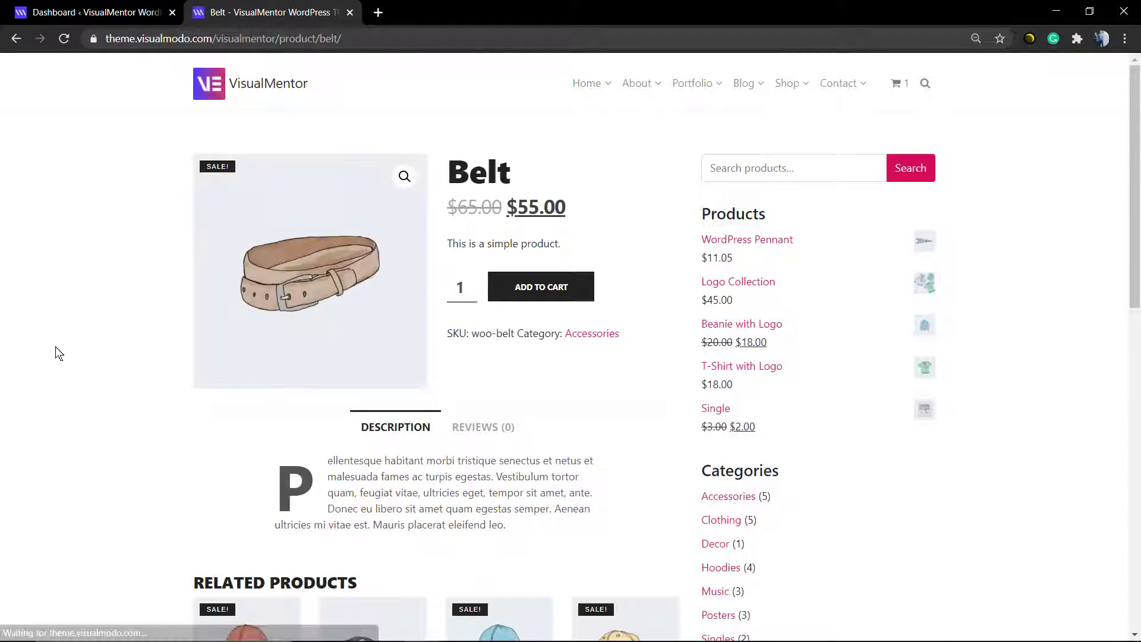
pyautogui.scroll(-3)
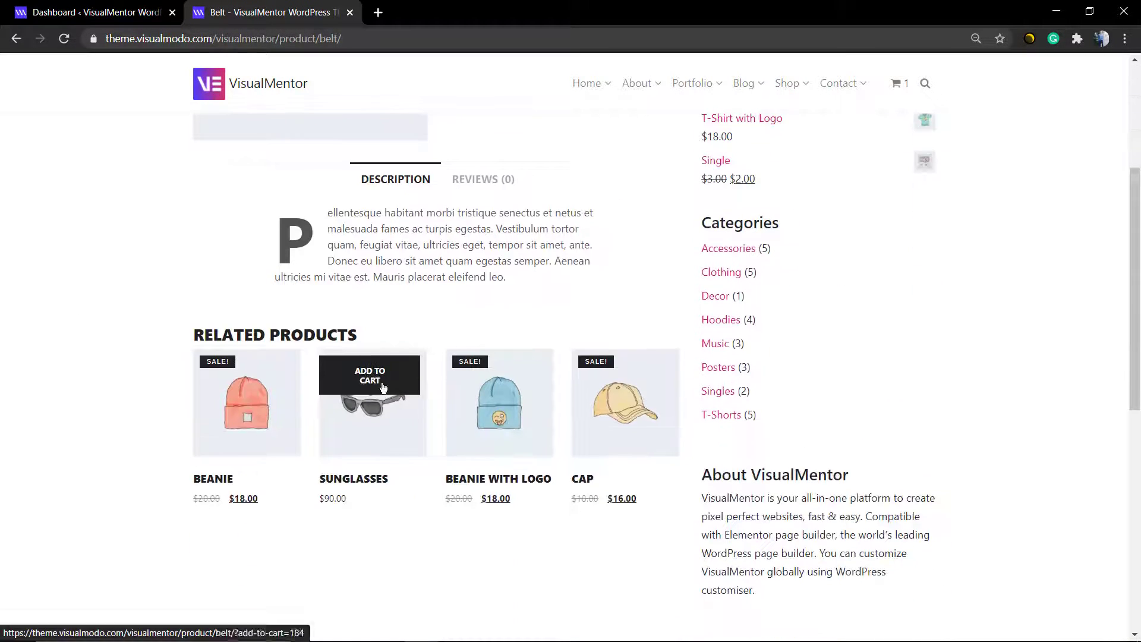
pyautogui.scroll(3)
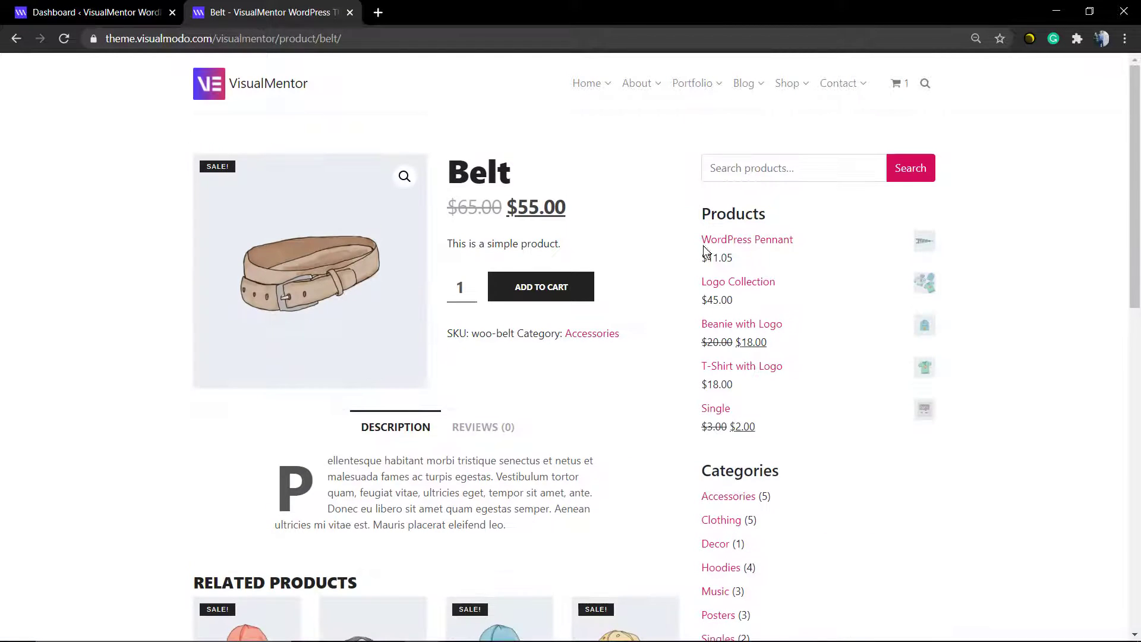
pyautogui.click(838, 83)
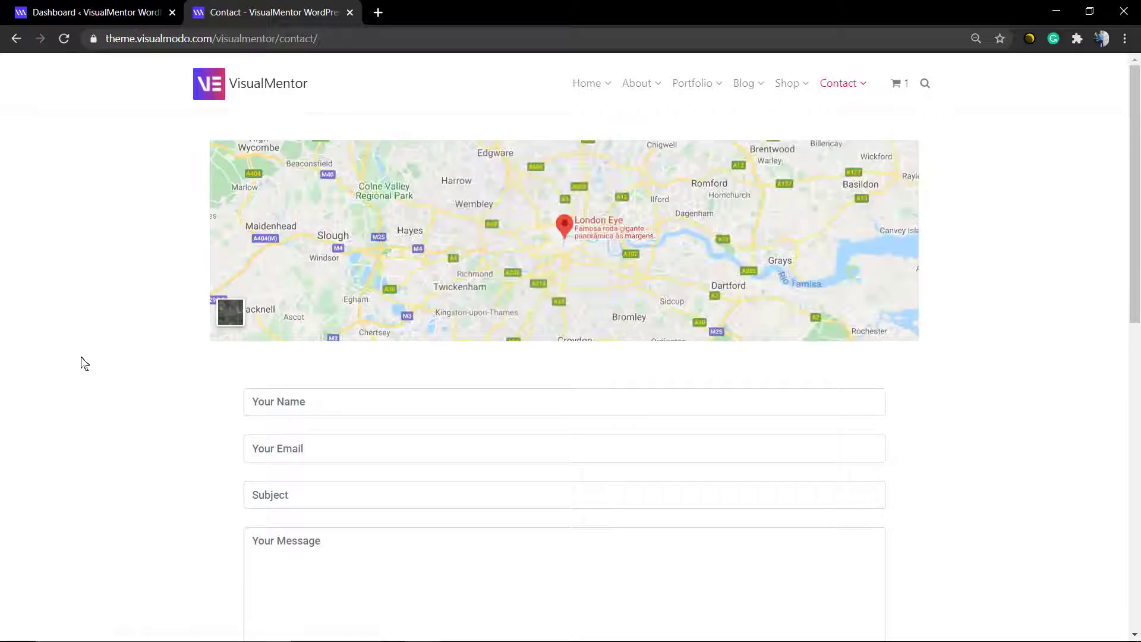
# Step: Scroll the Contact form to the footer, then view the Apply Form job application page
pyautogui.scroll(-3)
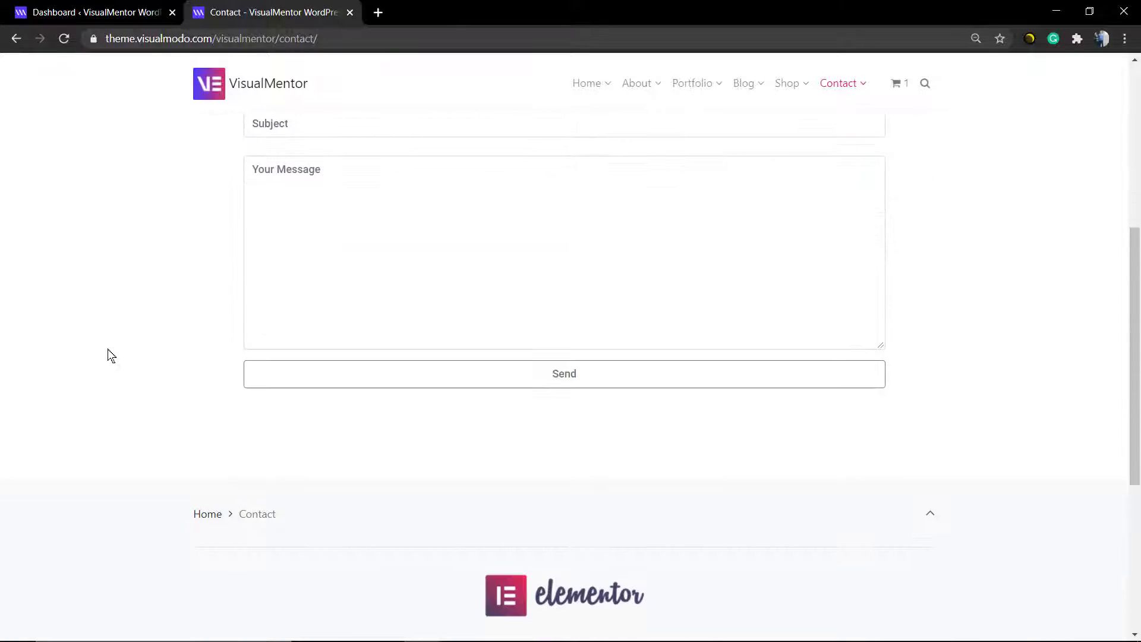
pyautogui.scroll(3)
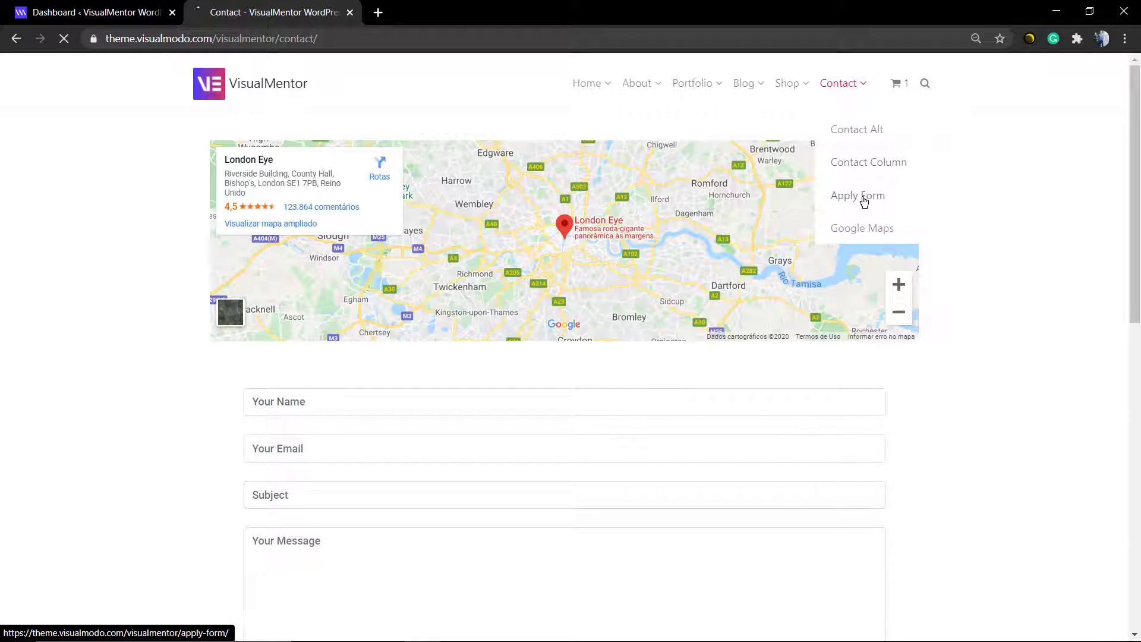
pyautogui.click(857, 195)
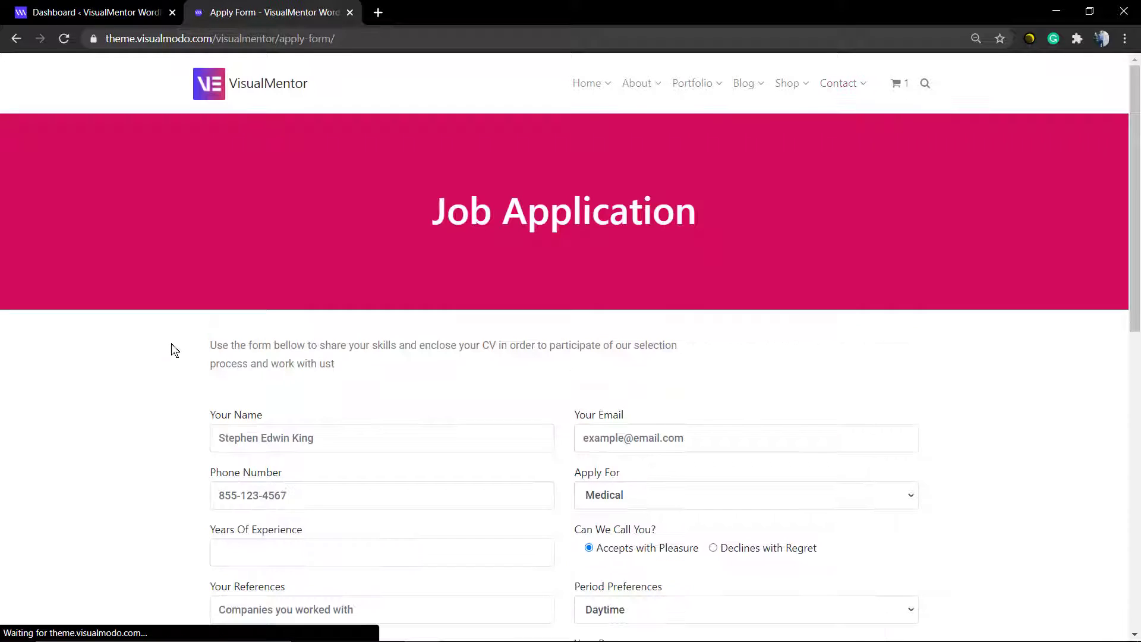
pyautogui.scroll(-3)
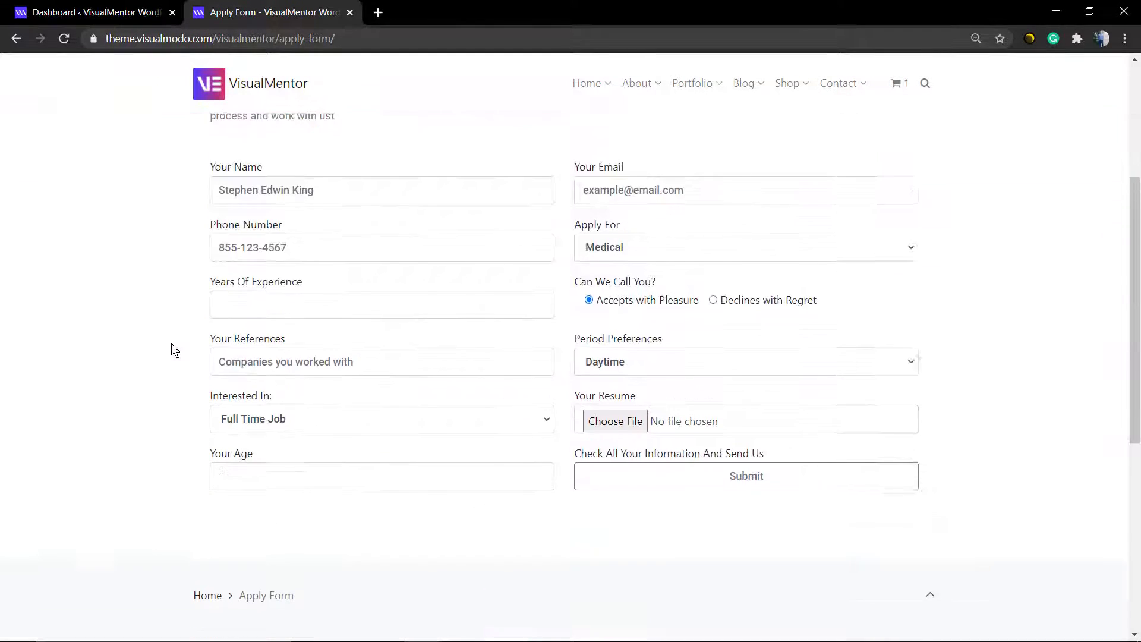
pyautogui.scroll(-3)
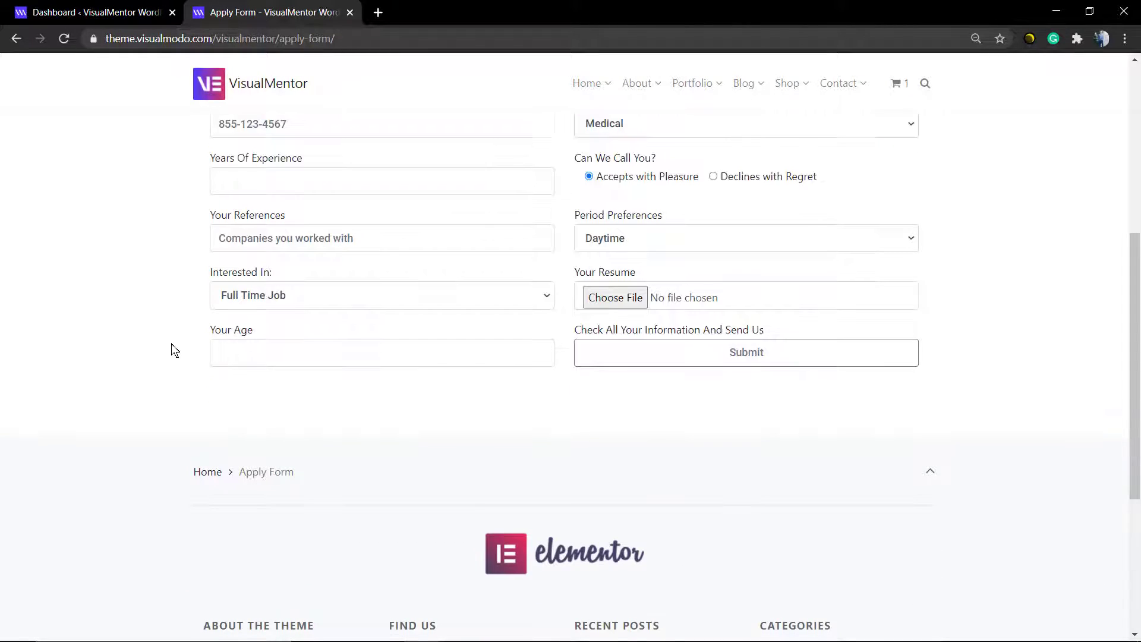
pyautogui.scroll(3)
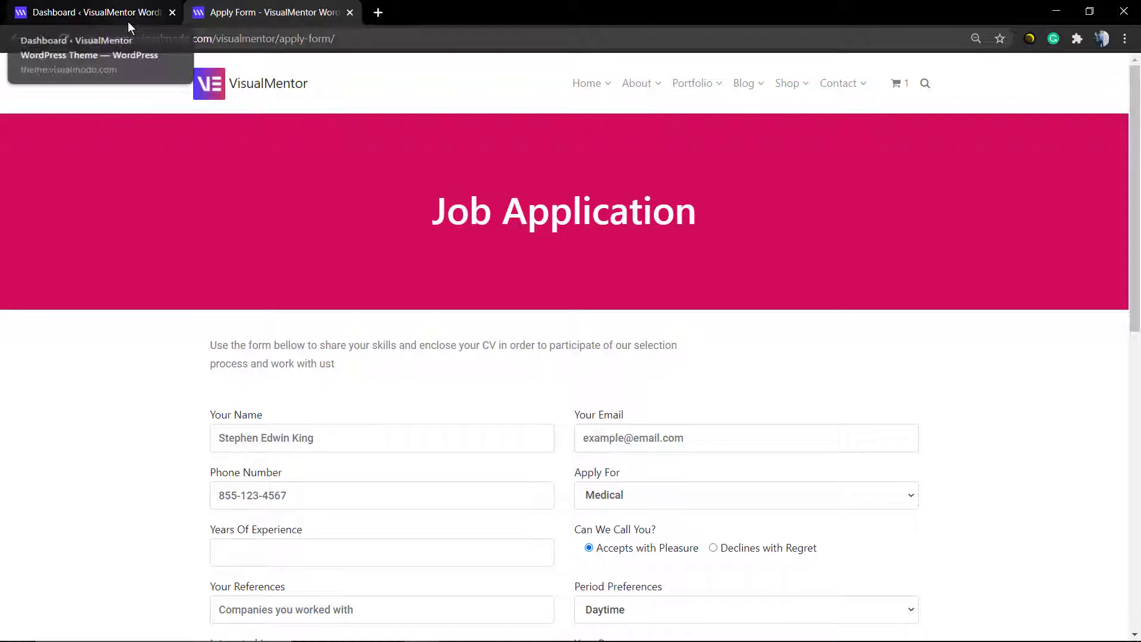
# Step: Switch to the WordPress admin Dashboard tab and scroll past its widgets
pyautogui.click(87, 12)
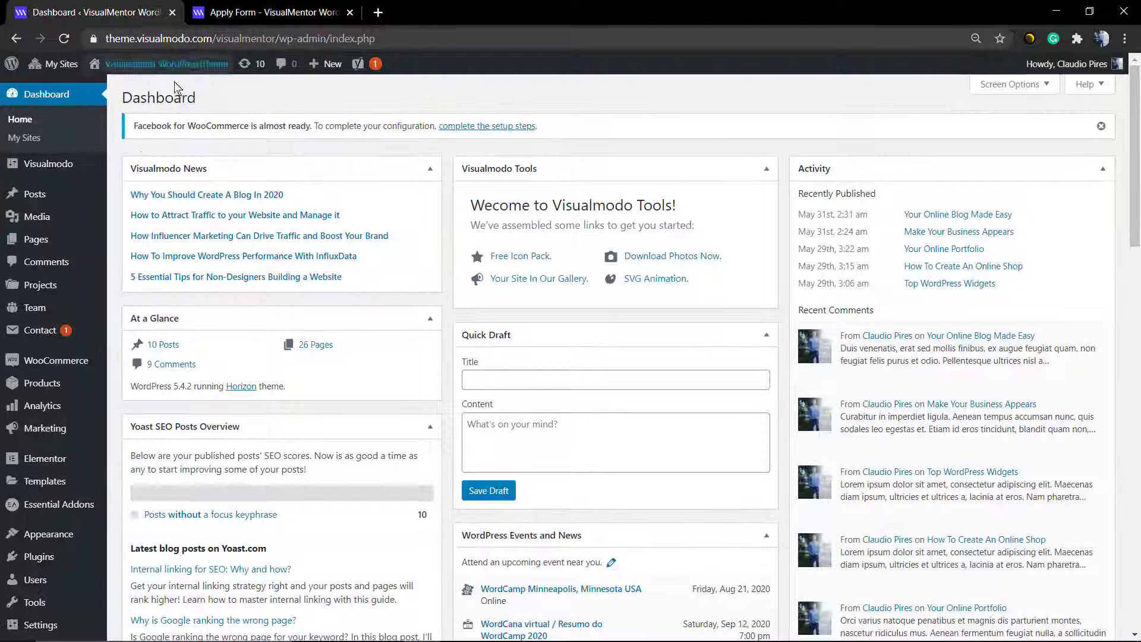
pyautogui.scroll(-3)
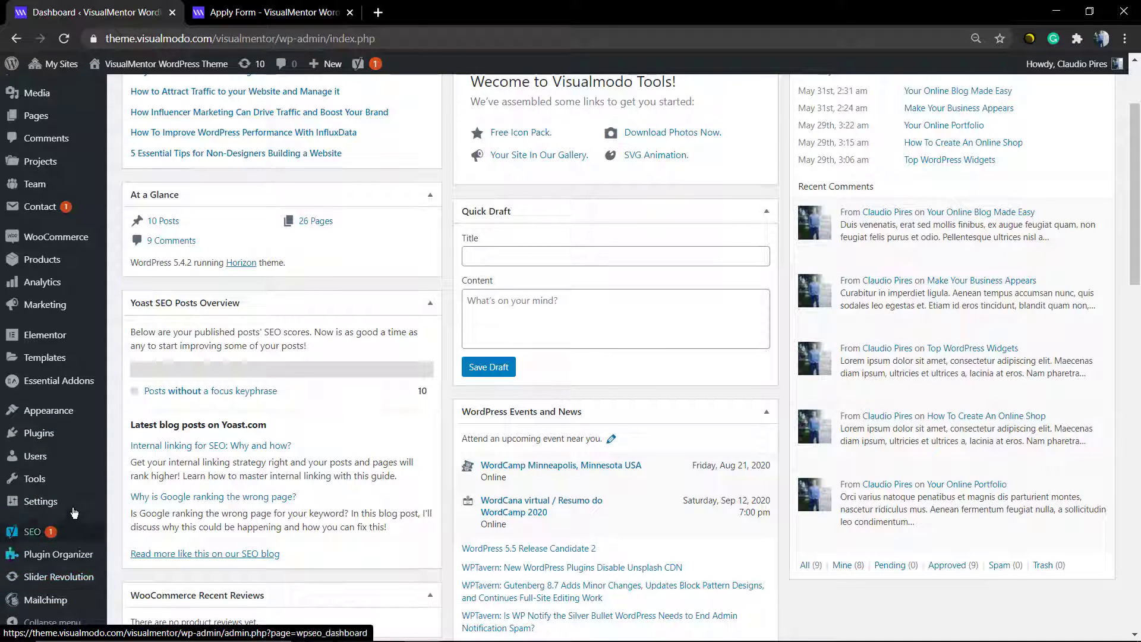
pyautogui.moveTo(45, 304)
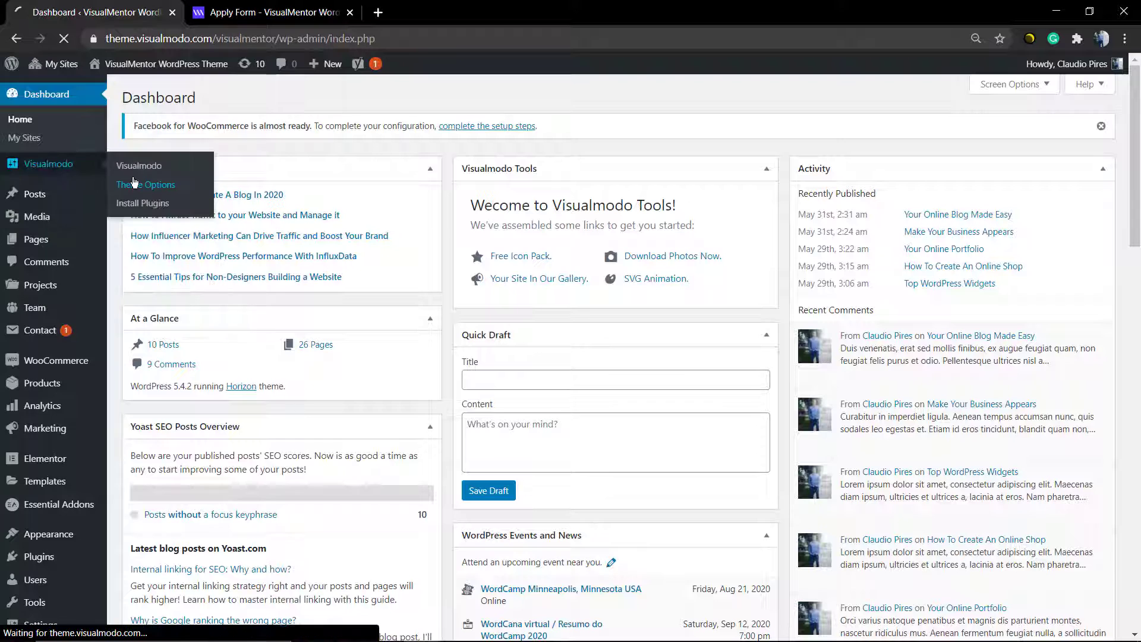
# Step: In Visualmodo Theme Options, reach Header > Typography > Navigation & Page Header settings
pyautogui.click(145, 184)
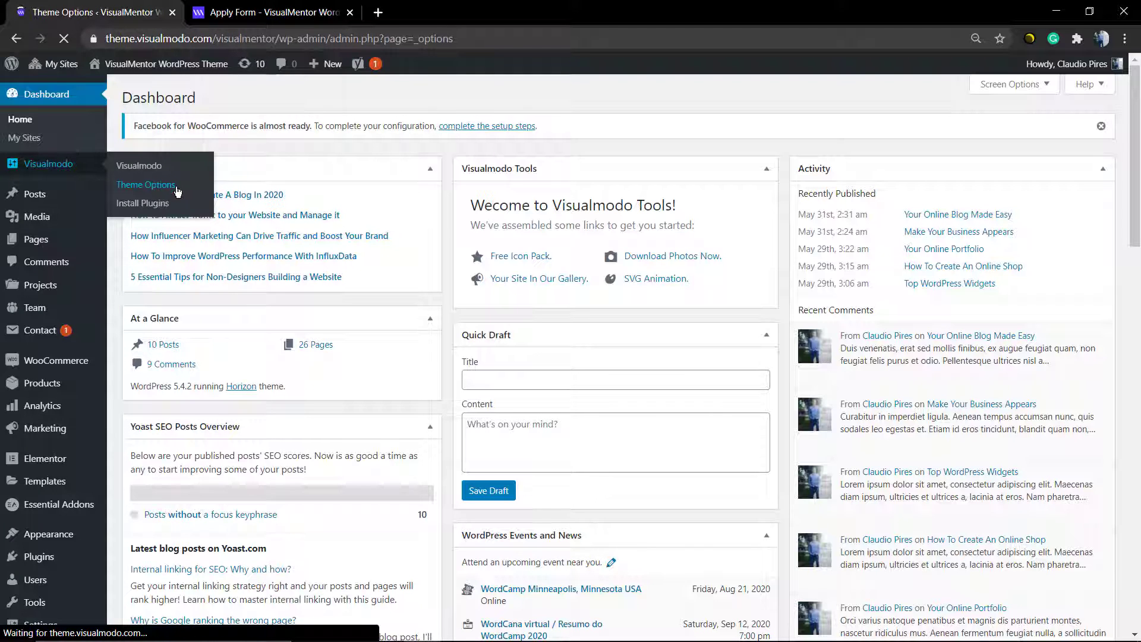
pyautogui.click(145, 187)
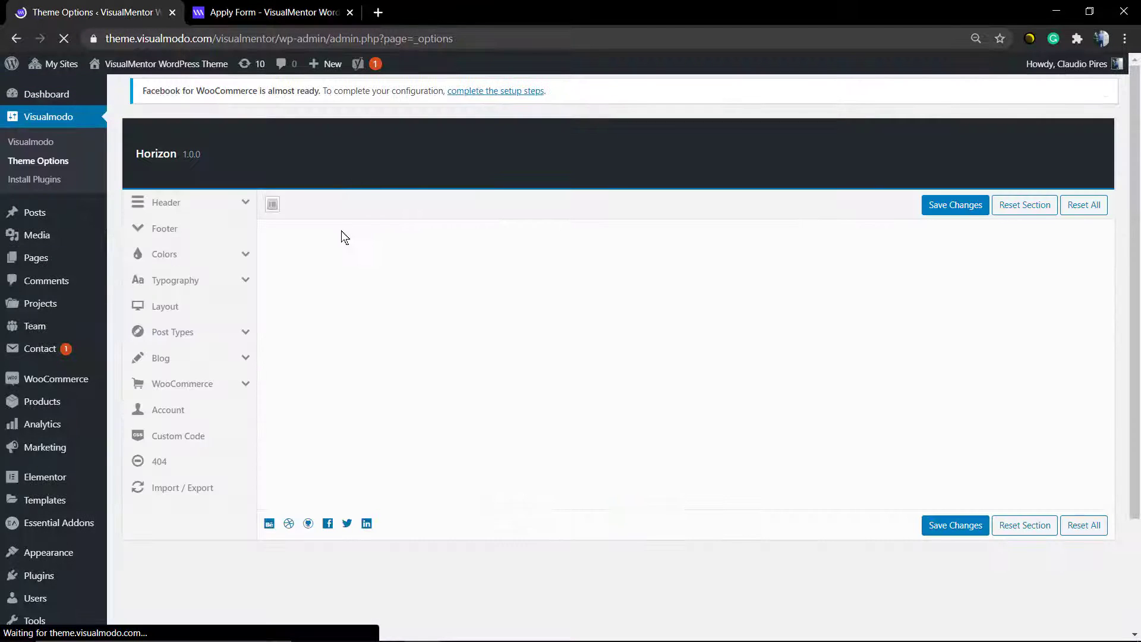
pyautogui.click(167, 203)
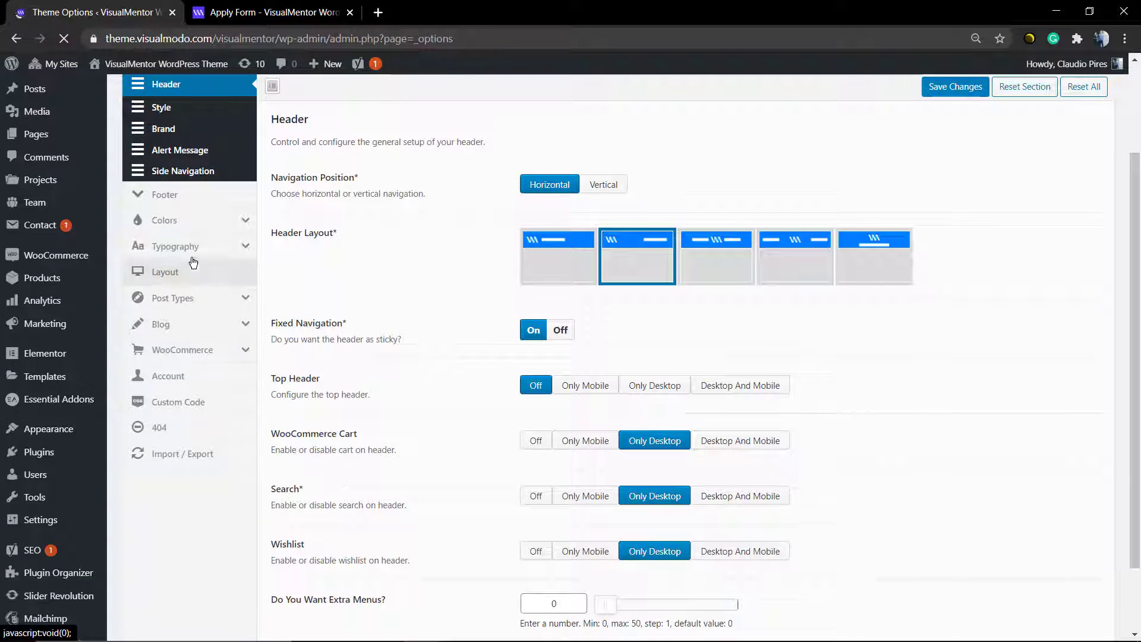
pyautogui.click(176, 246)
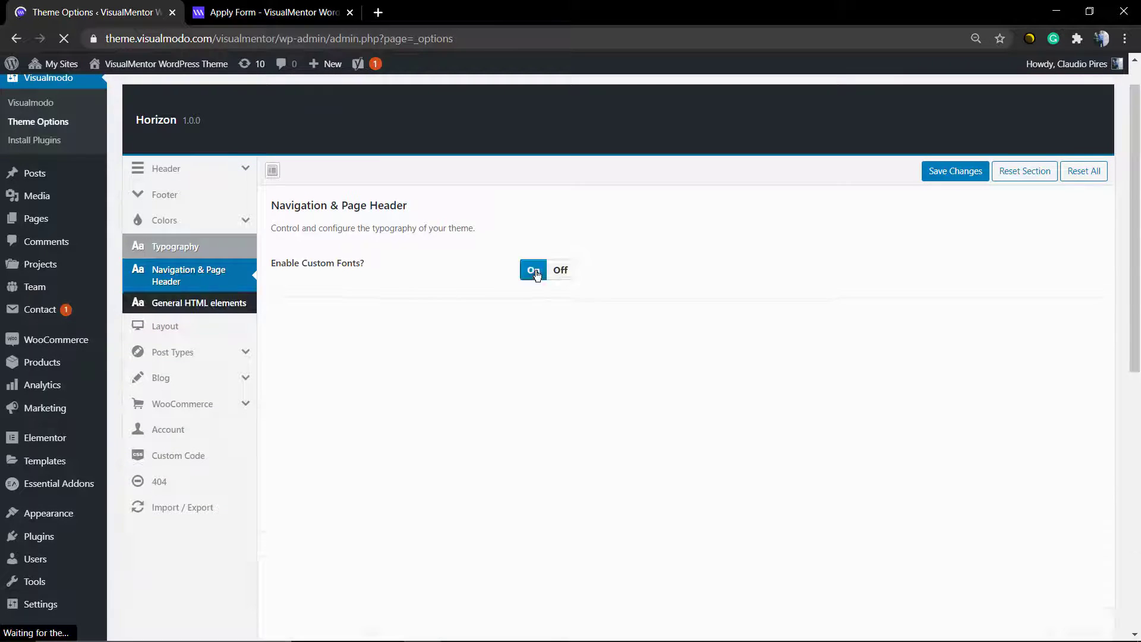
# Step: Toggle Enable Custom Fonts on then back off, and return to the demo site tab
pyautogui.click(532, 270)
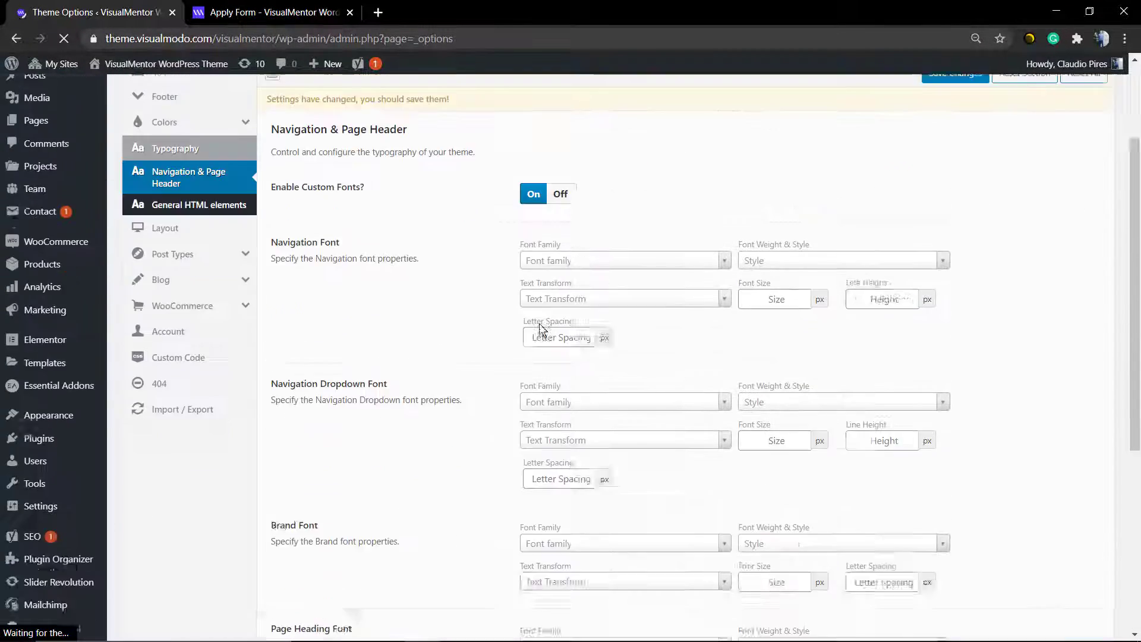
pyautogui.click(560, 194)
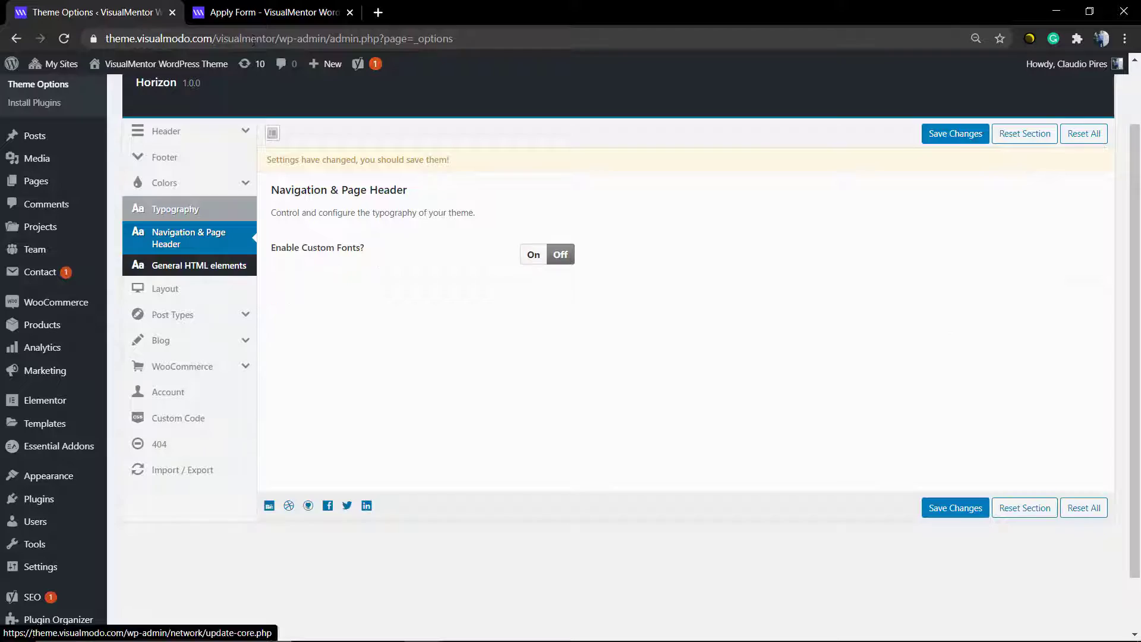
pyautogui.click(273, 12)
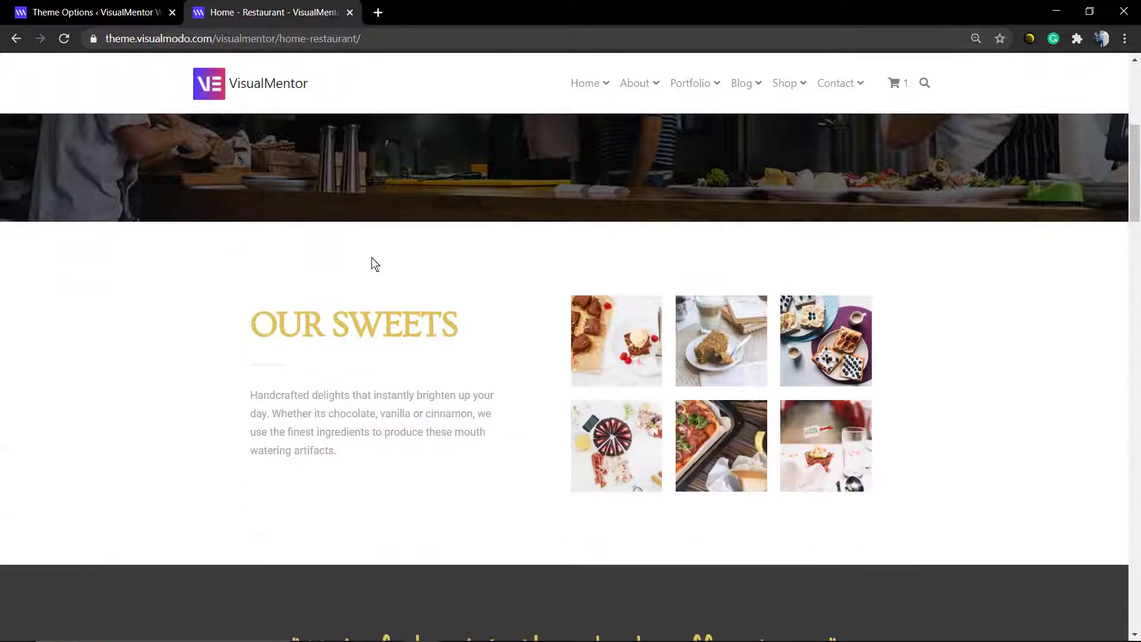
# Step: Scroll down through the Restaurant homepage sections
pyautogui.scroll(-3)
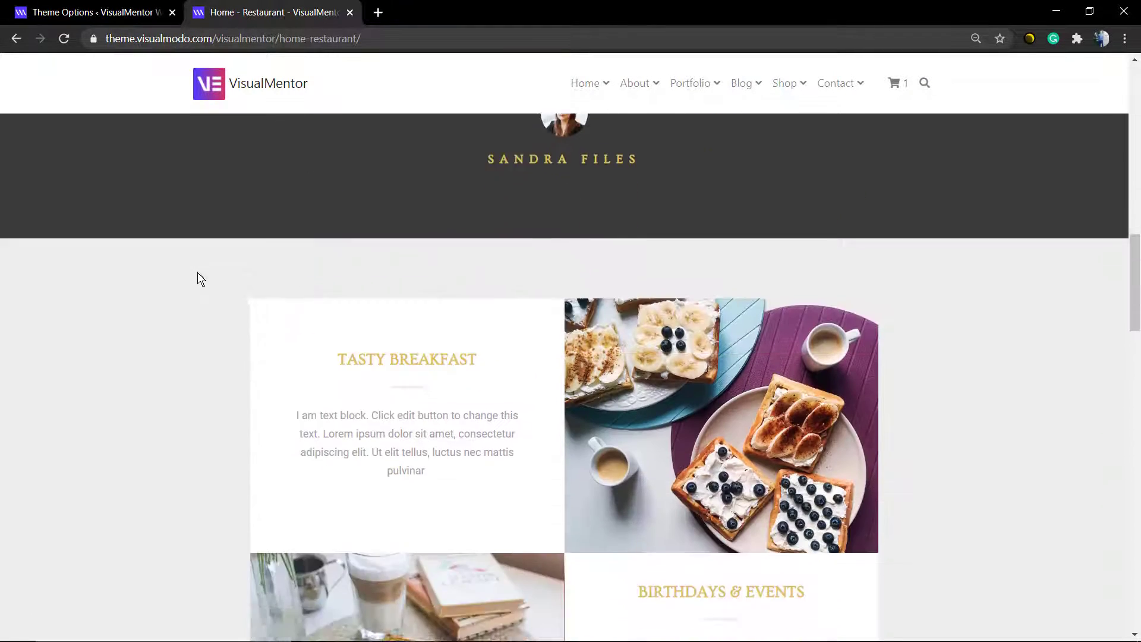
pyautogui.scroll(-3)
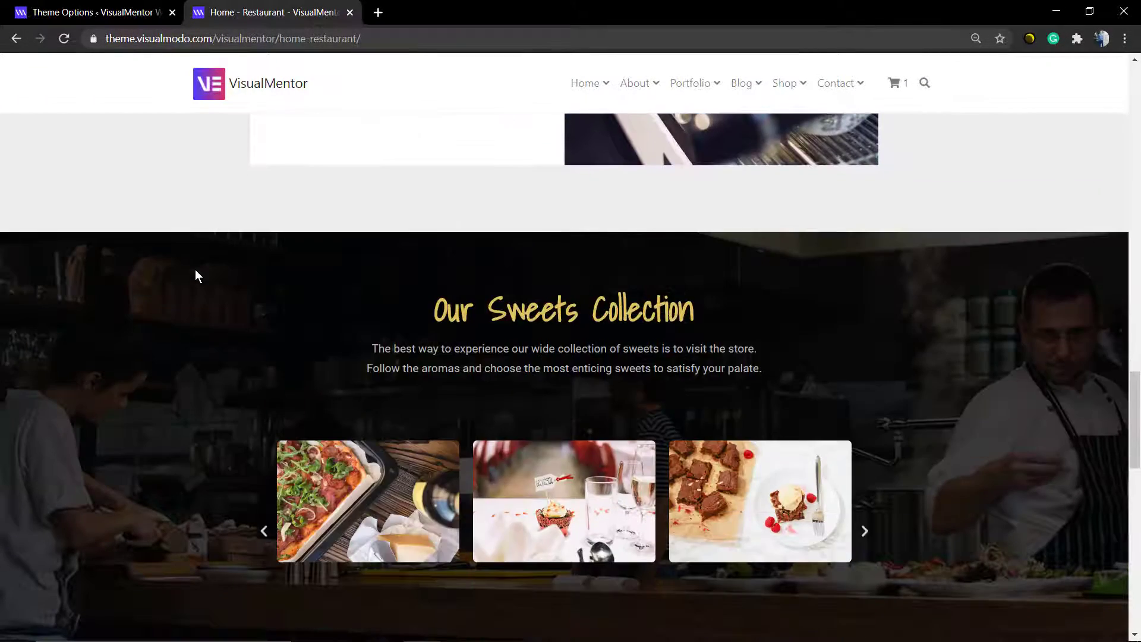
pyautogui.scroll(-3)
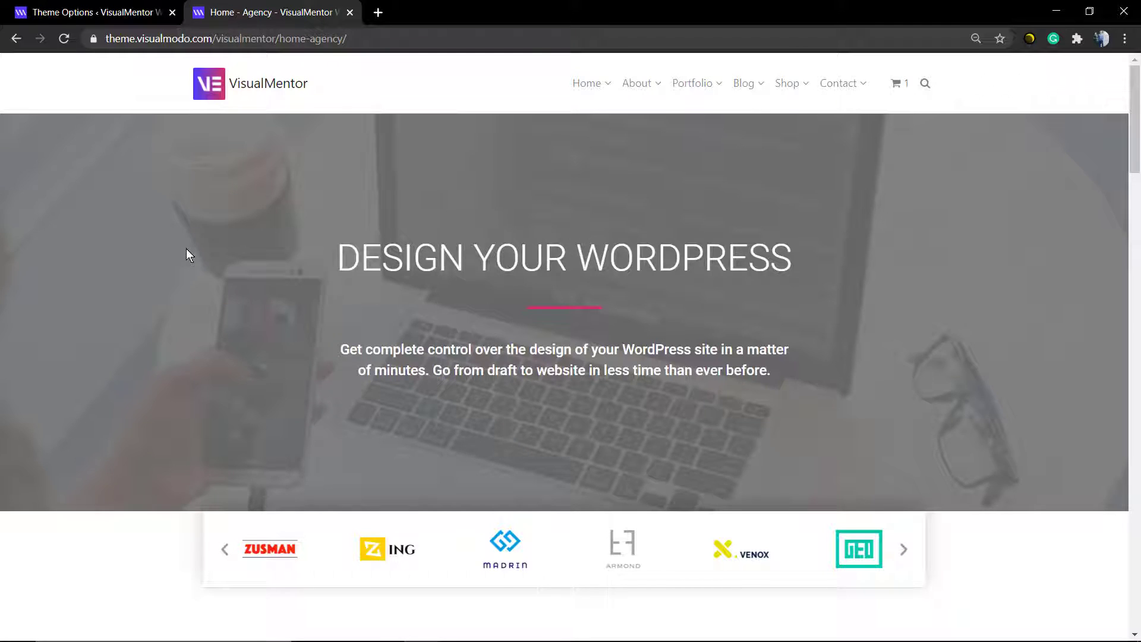
# Step: Scroll through the Agency homepage, then choose Home – Hotel from the navigation
pyautogui.scroll(-3)
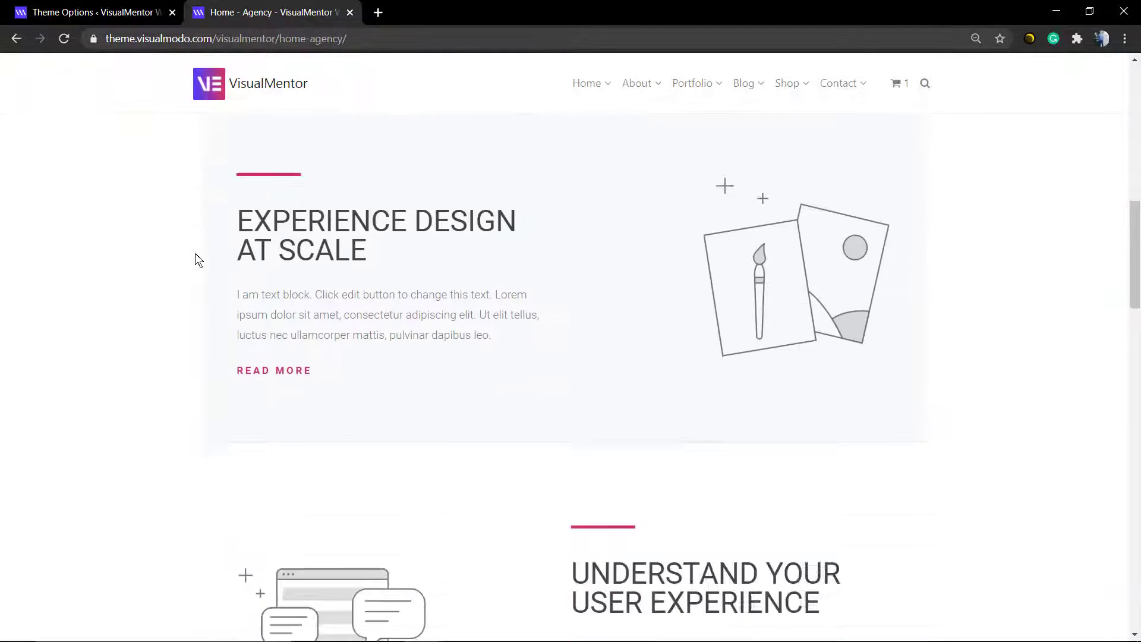
pyautogui.scroll(-3)
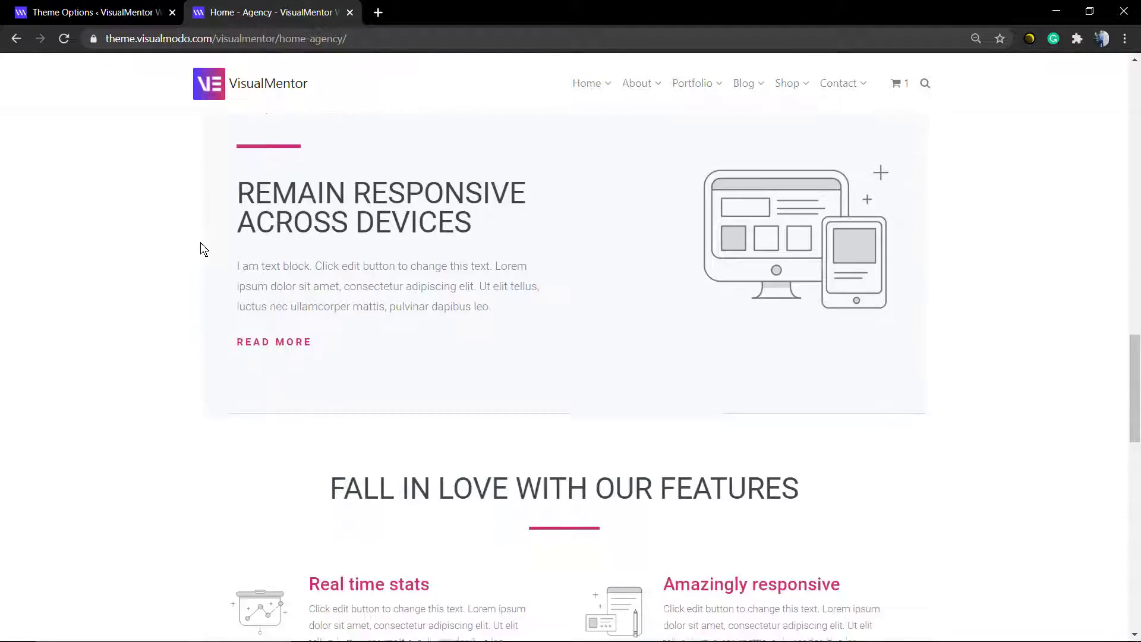
pyautogui.scroll(-3)
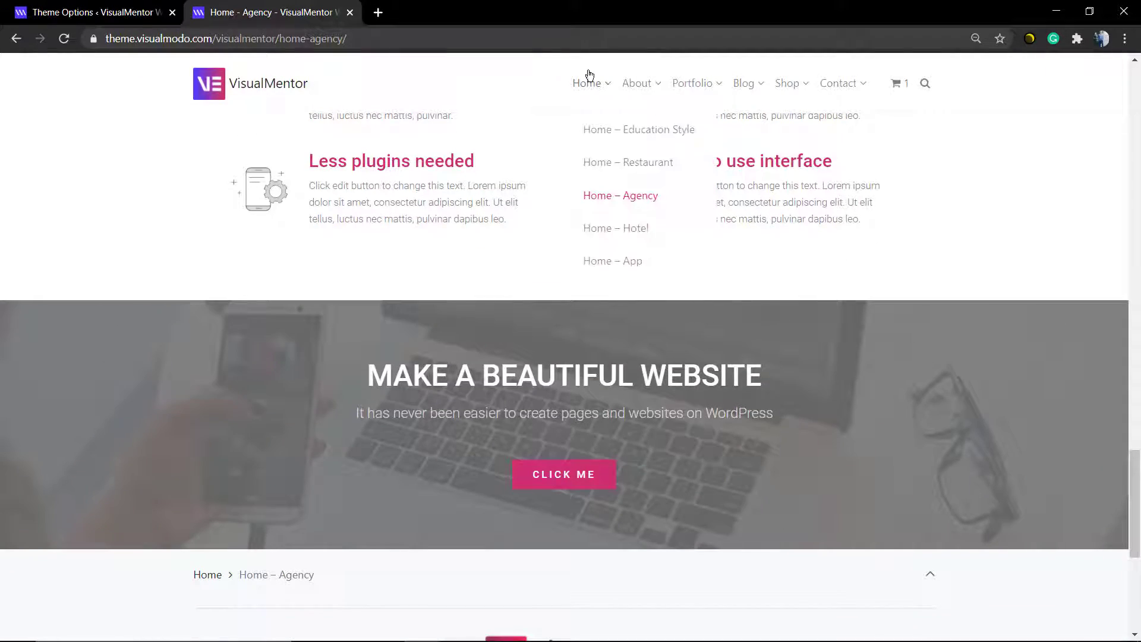
pyautogui.click(621, 195)
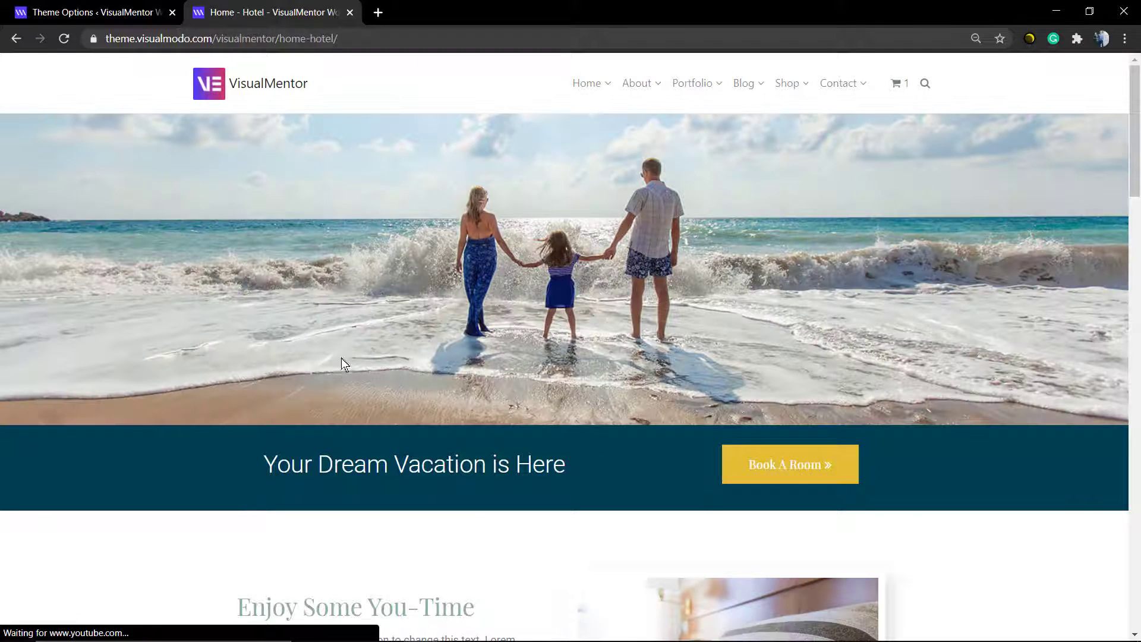
pyautogui.moveTo(316, 404)
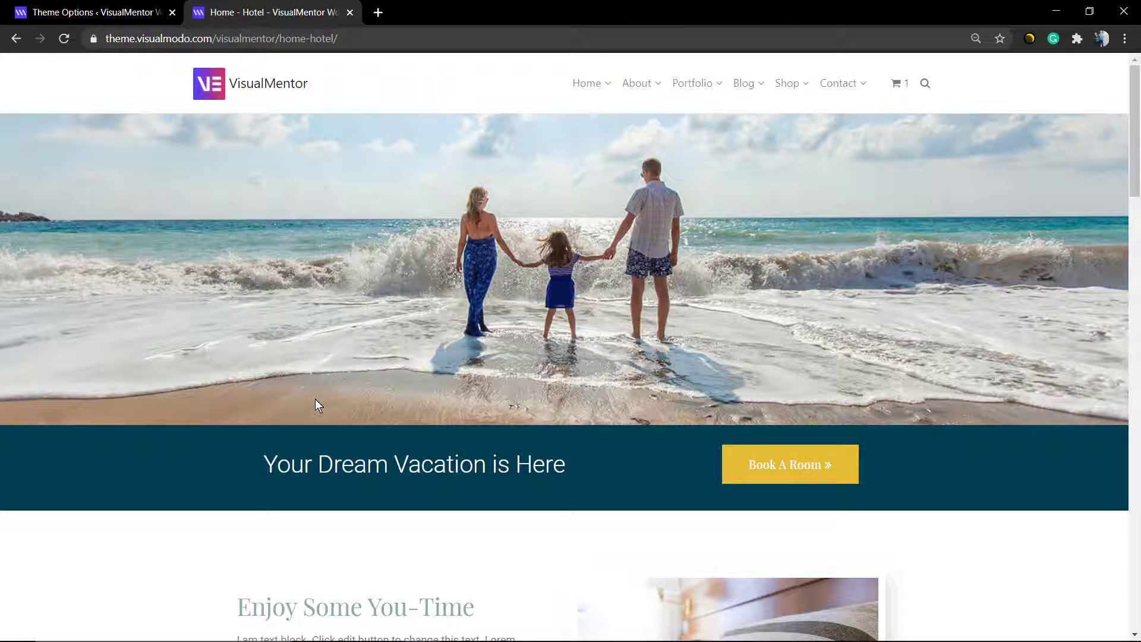
pyautogui.scroll(-3)
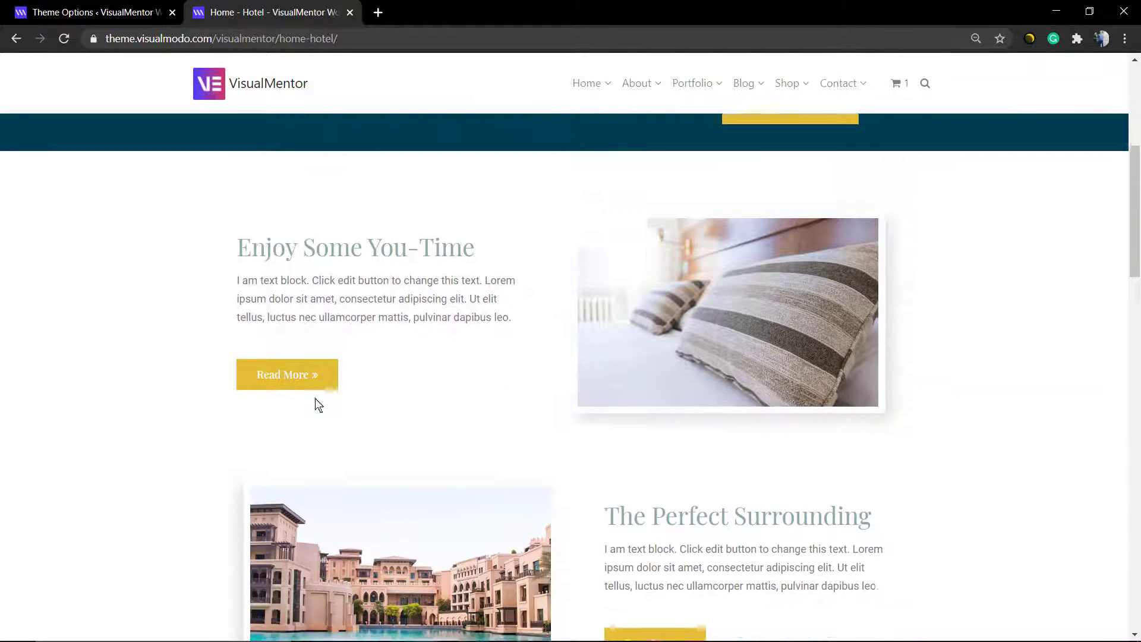
pyautogui.scroll(-3)
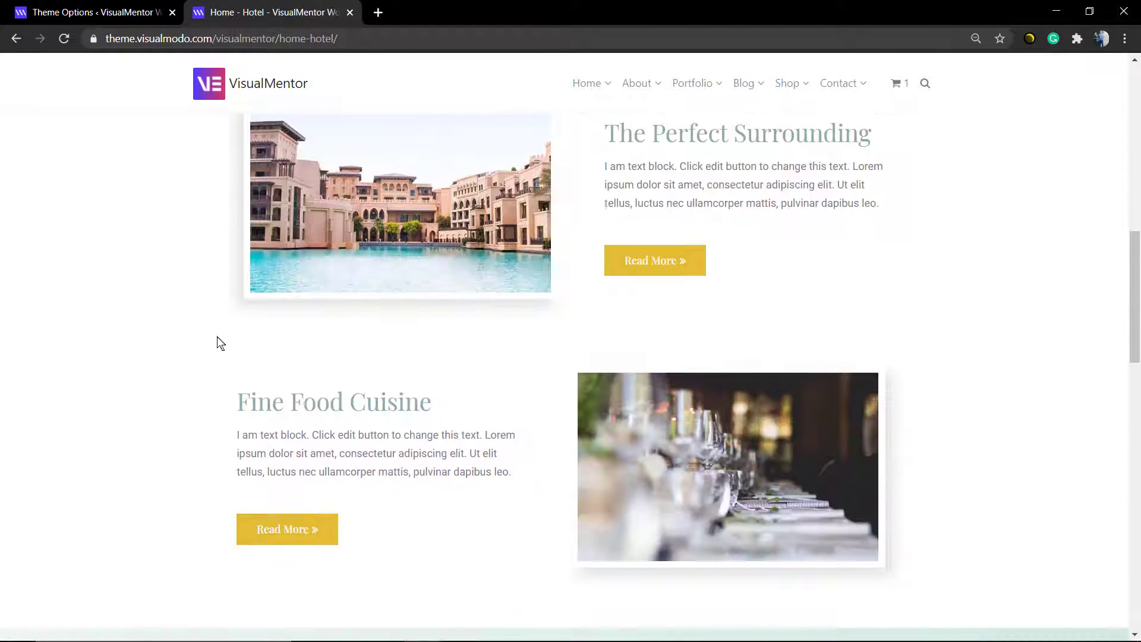
pyautogui.scroll(-3)
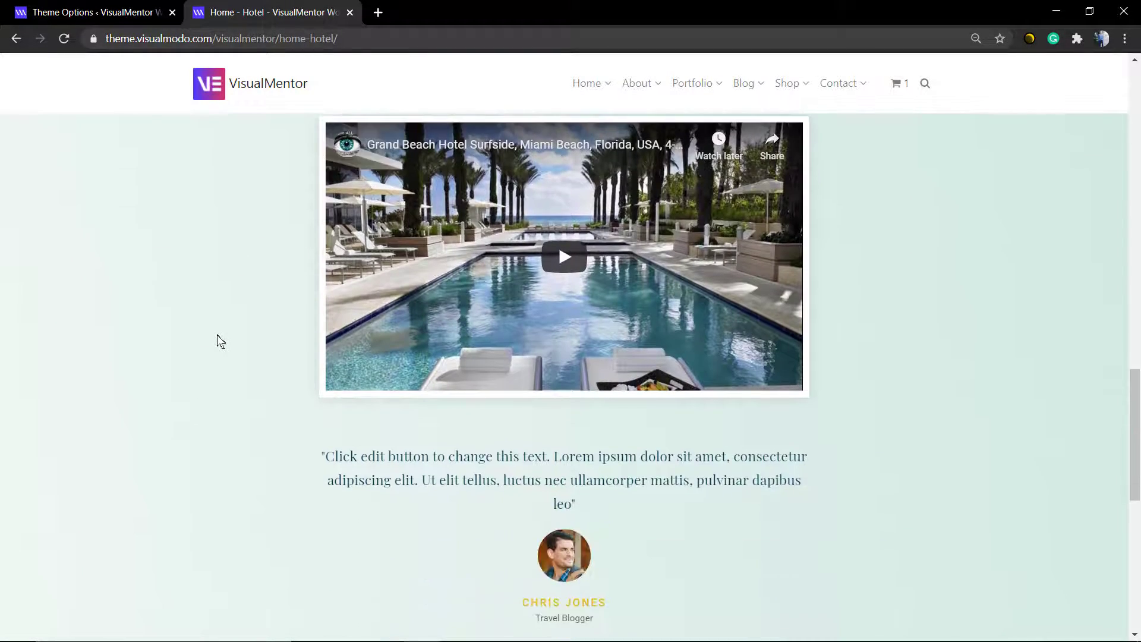
pyautogui.scroll(-3)
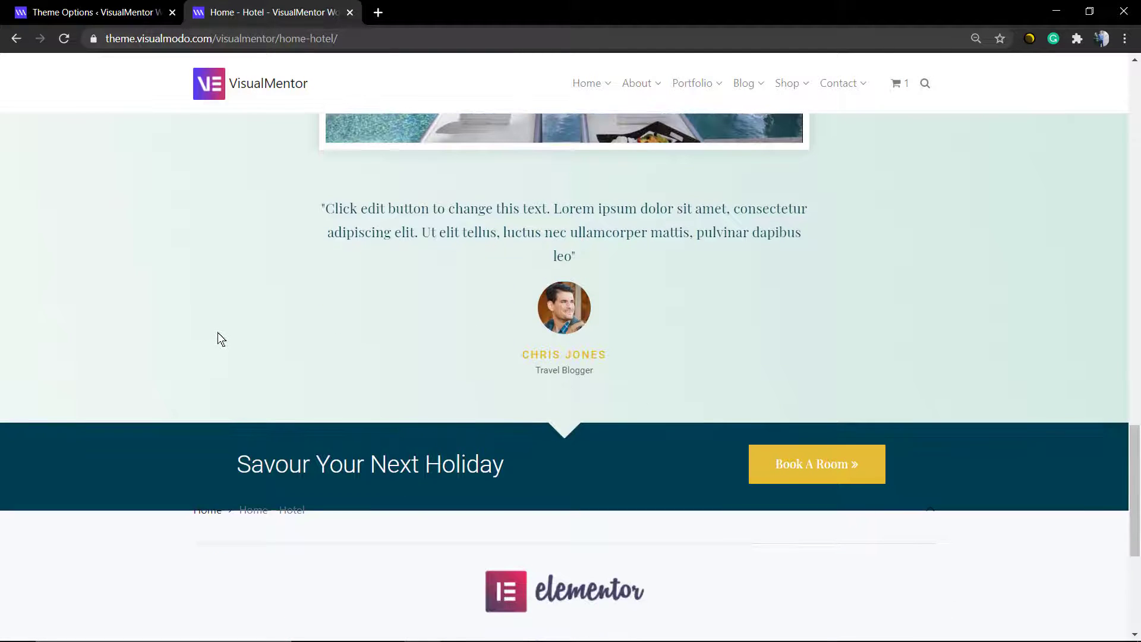
pyautogui.scroll(3)
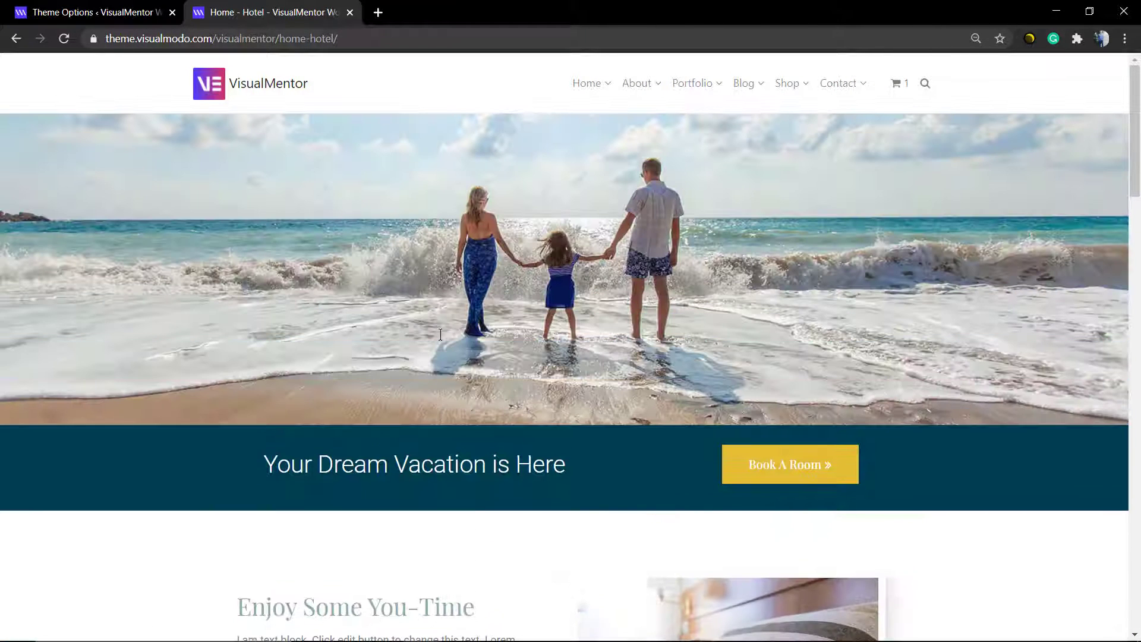